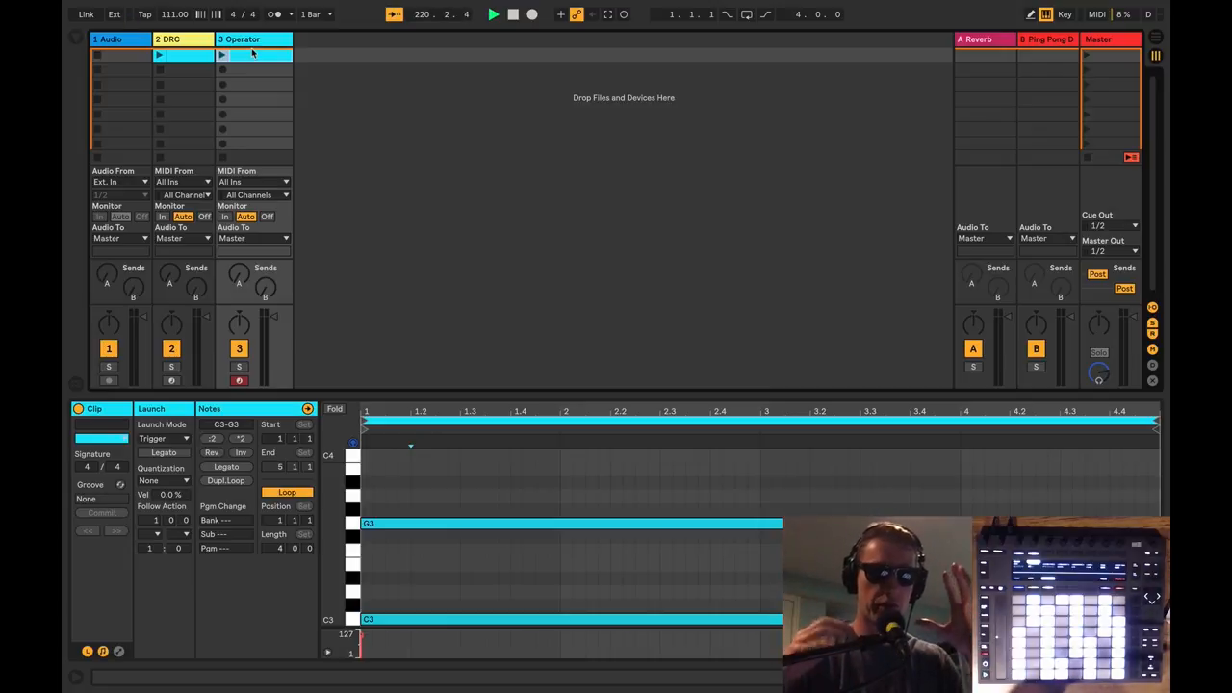
Show the Operator track's Operator synth and EQ Eight devices instead of the clip notes
click(250, 39)
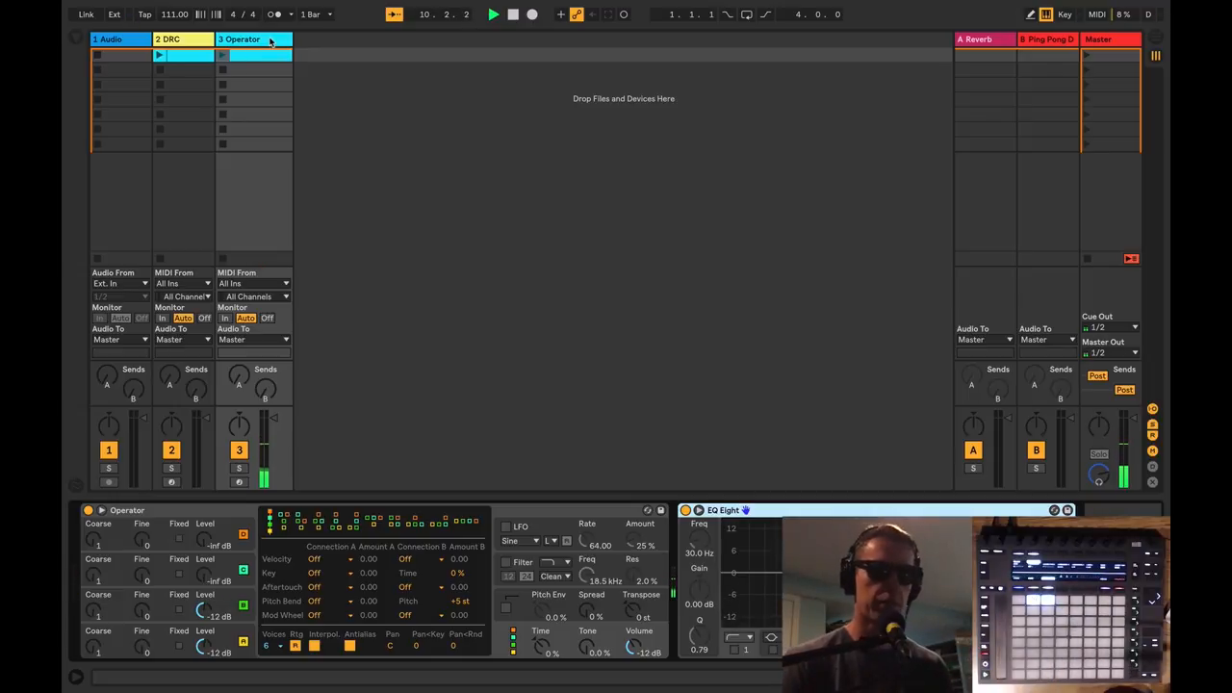
Select the DRC track so its DRC synth and EQ Eight can be edited
click(177, 39)
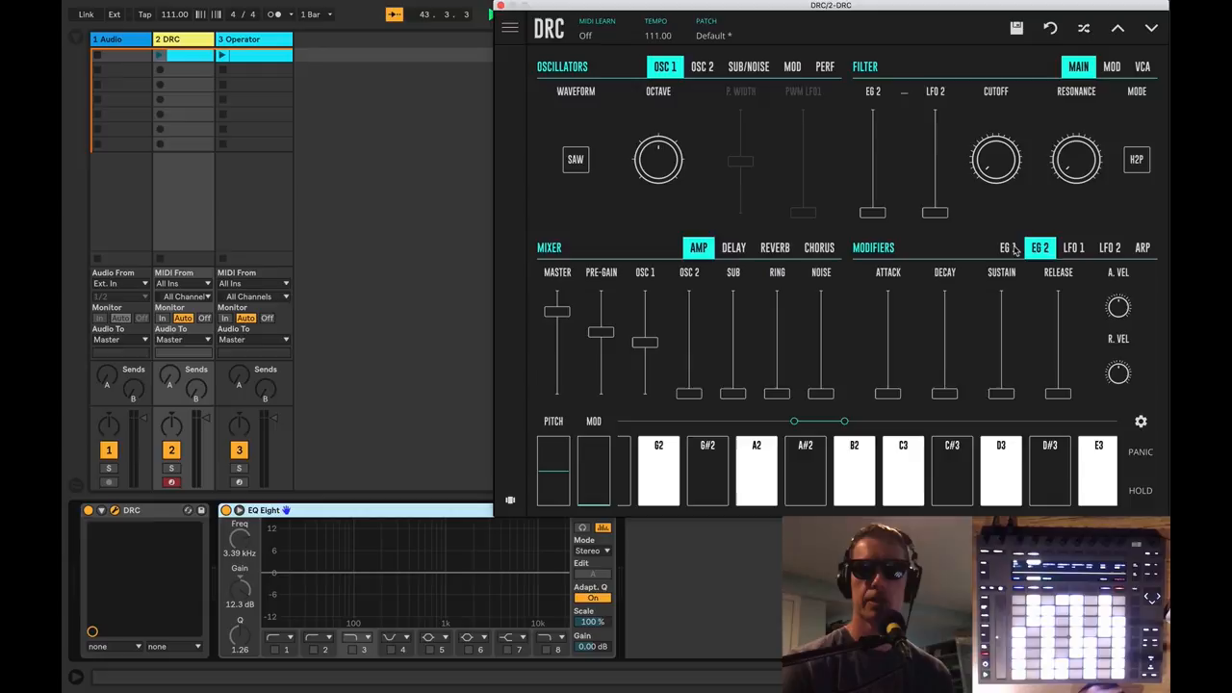
Shorten the first envelope's release and sustain for a plucky amp shape
click(1005, 246)
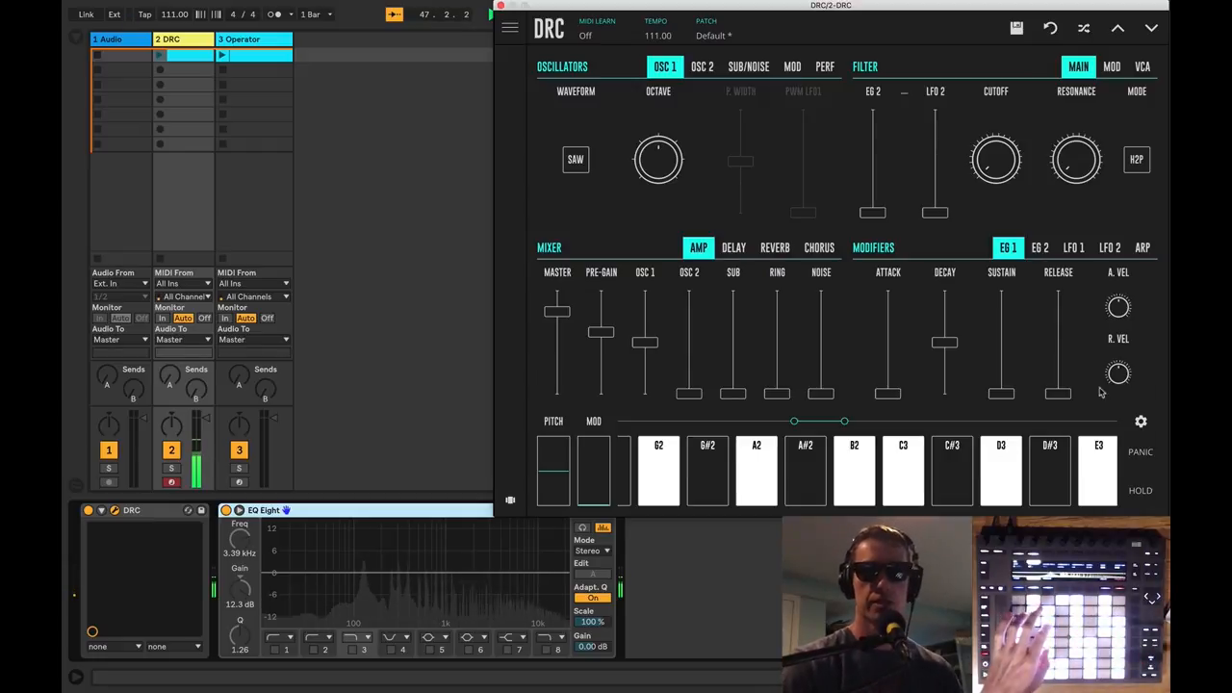
drag(1059, 392, 1058, 347)
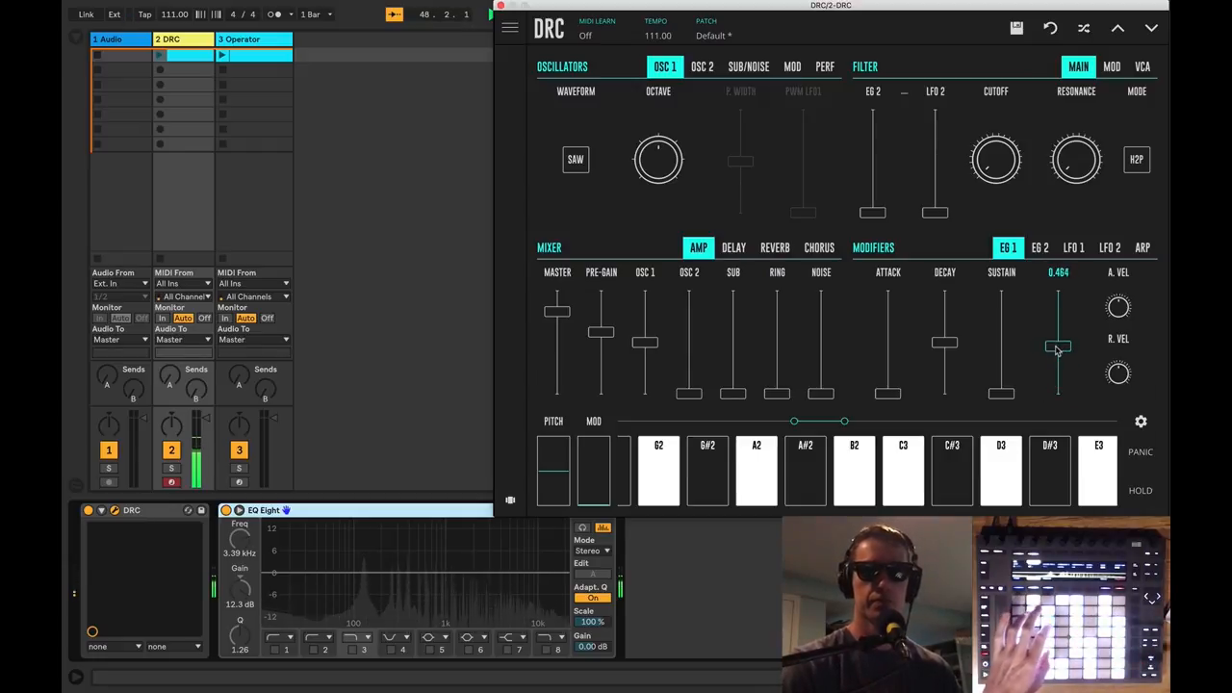
drag(1058, 348, 1058, 362)
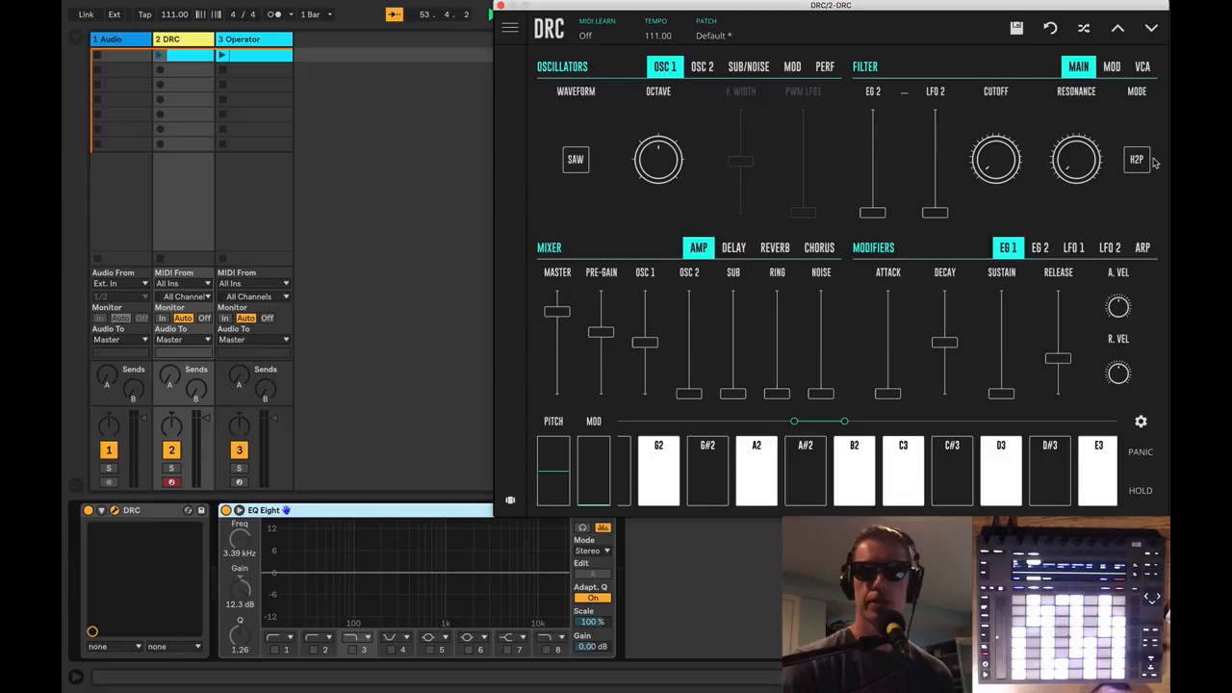
Set the filter mode to 4-pole low-pass (LP4) and adjust its resonance and cutoff
click(1136, 158)
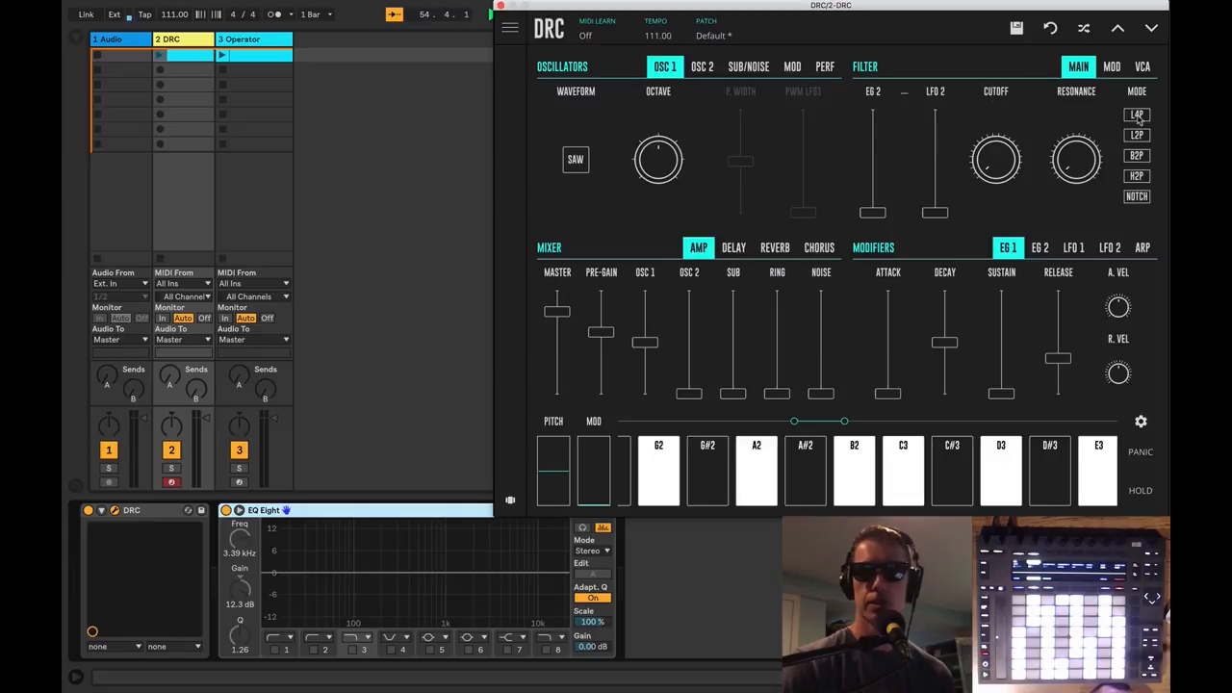
click(1136, 119)
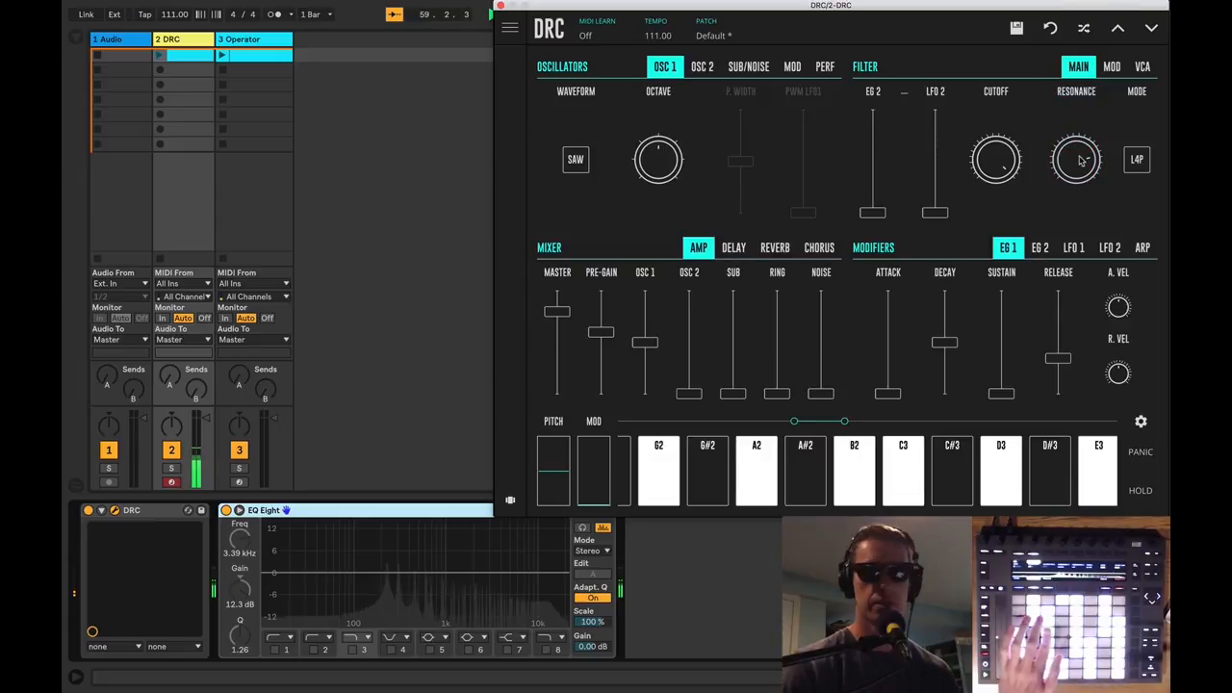
drag(996, 159, 995, 134)
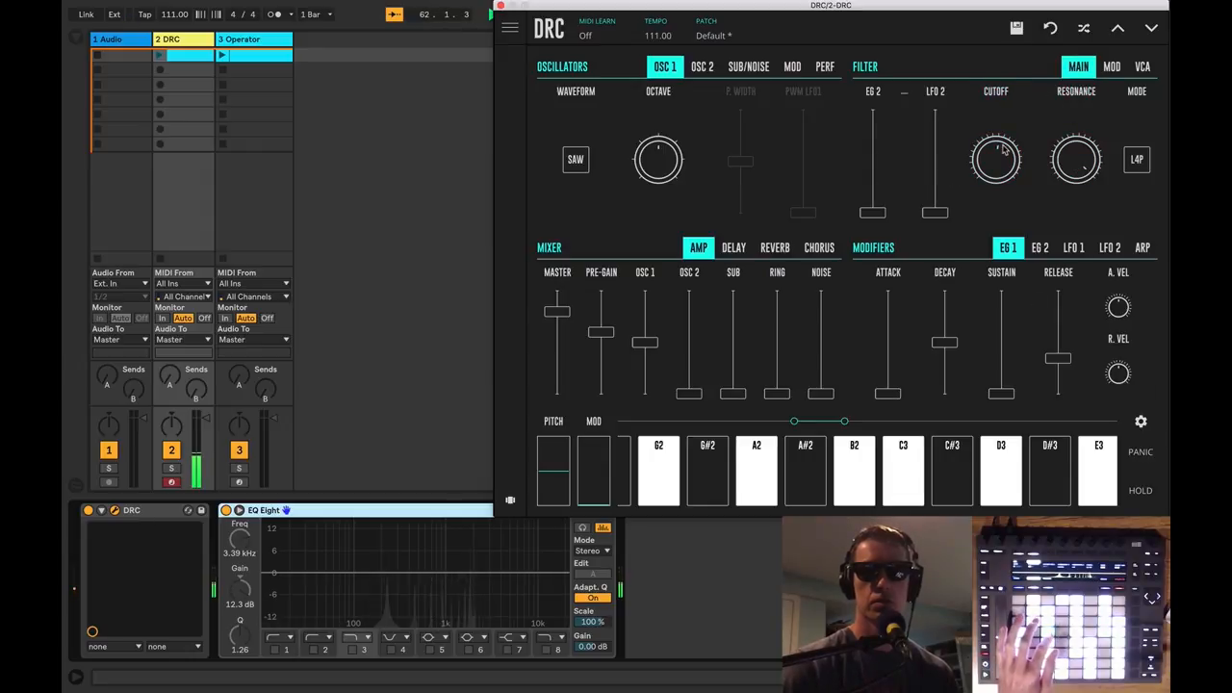
drag(1001, 342, 1001, 362)
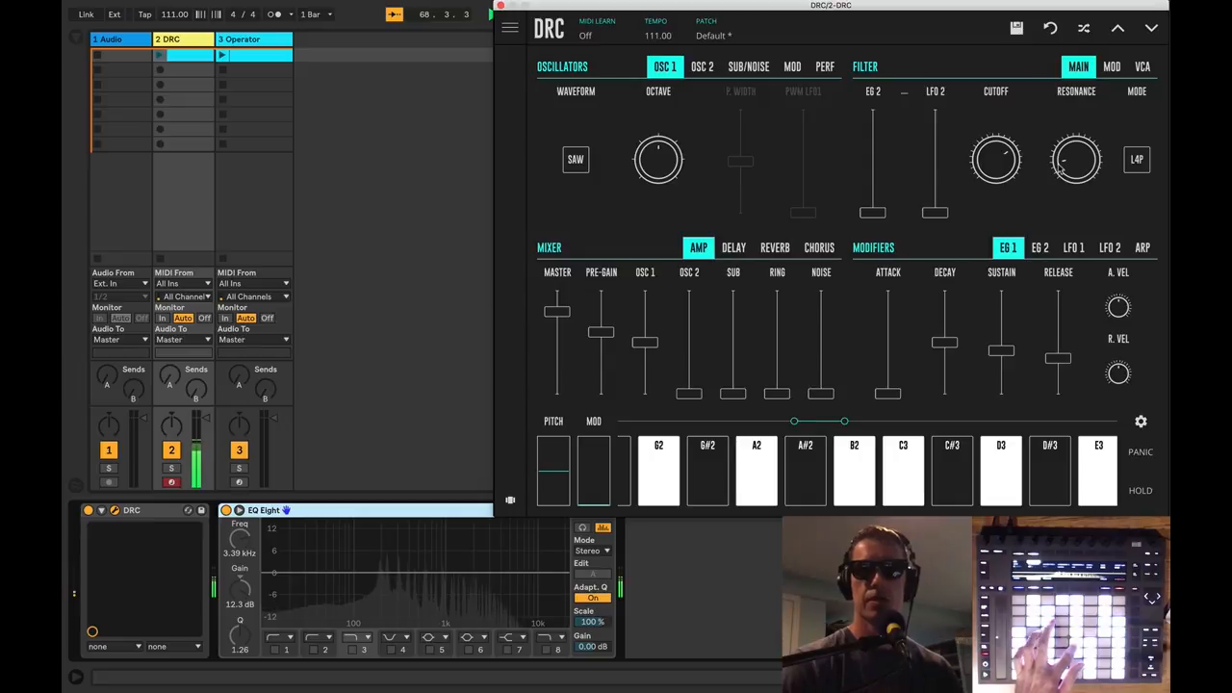
Raise envelope 2's filter amount and set its decay to about 0.495
click(1040, 246)
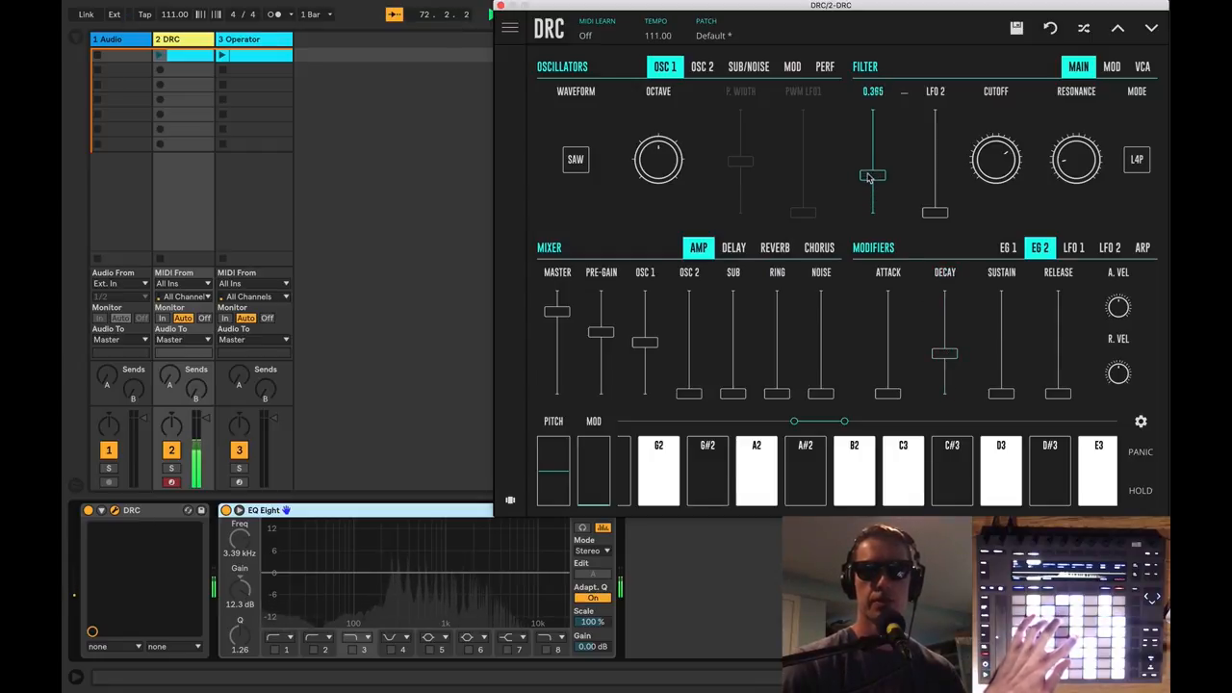
drag(872, 175, 866, 144)
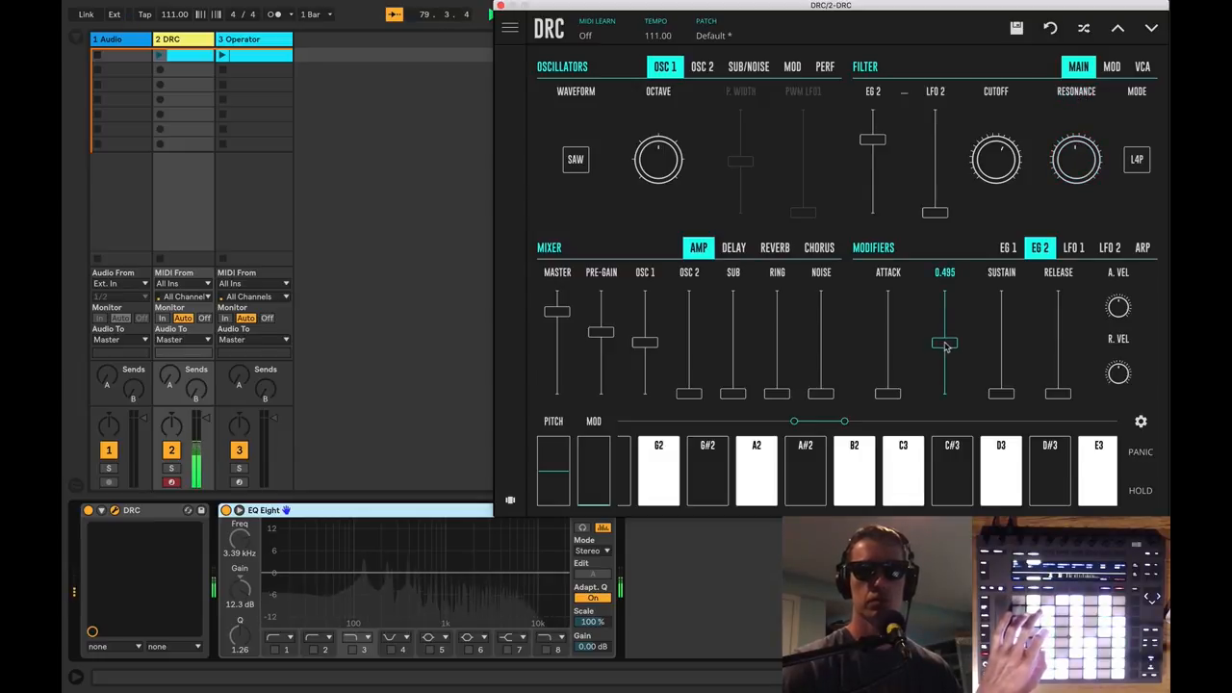
drag(943, 344, 943, 362)
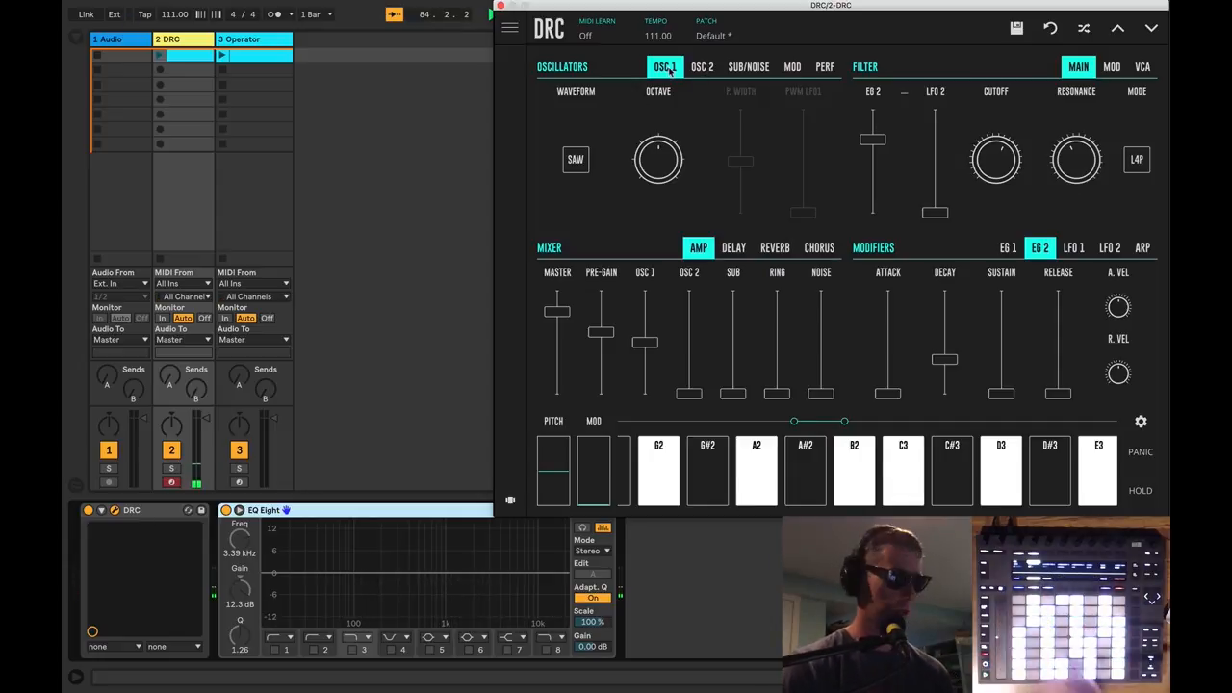
Detune the second oscillator's fine pitch slightly flat
click(705, 68)
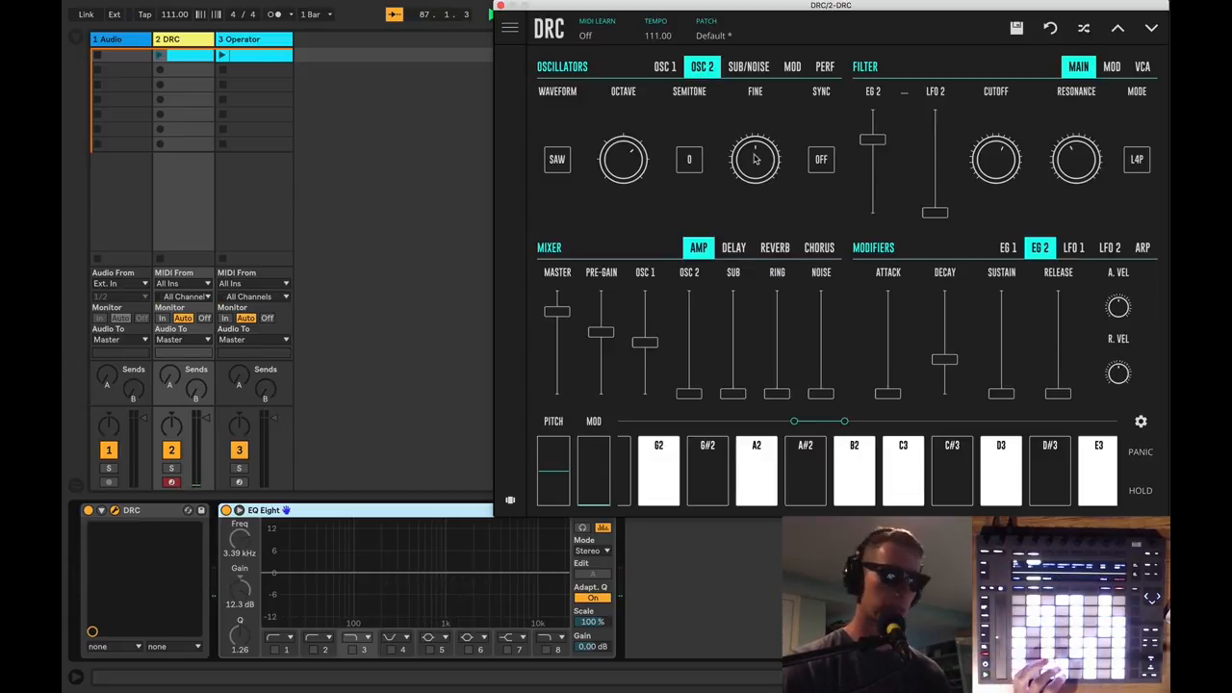
drag(755, 158, 761, 145)
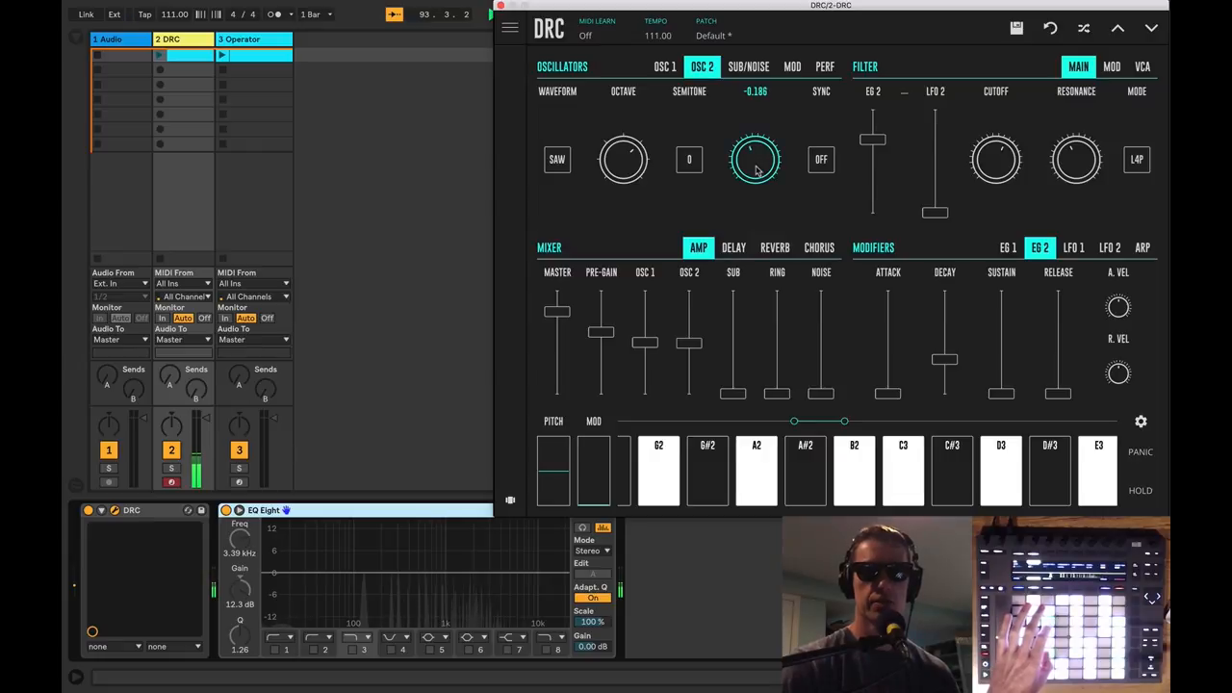
drag(755, 158, 755, 169)
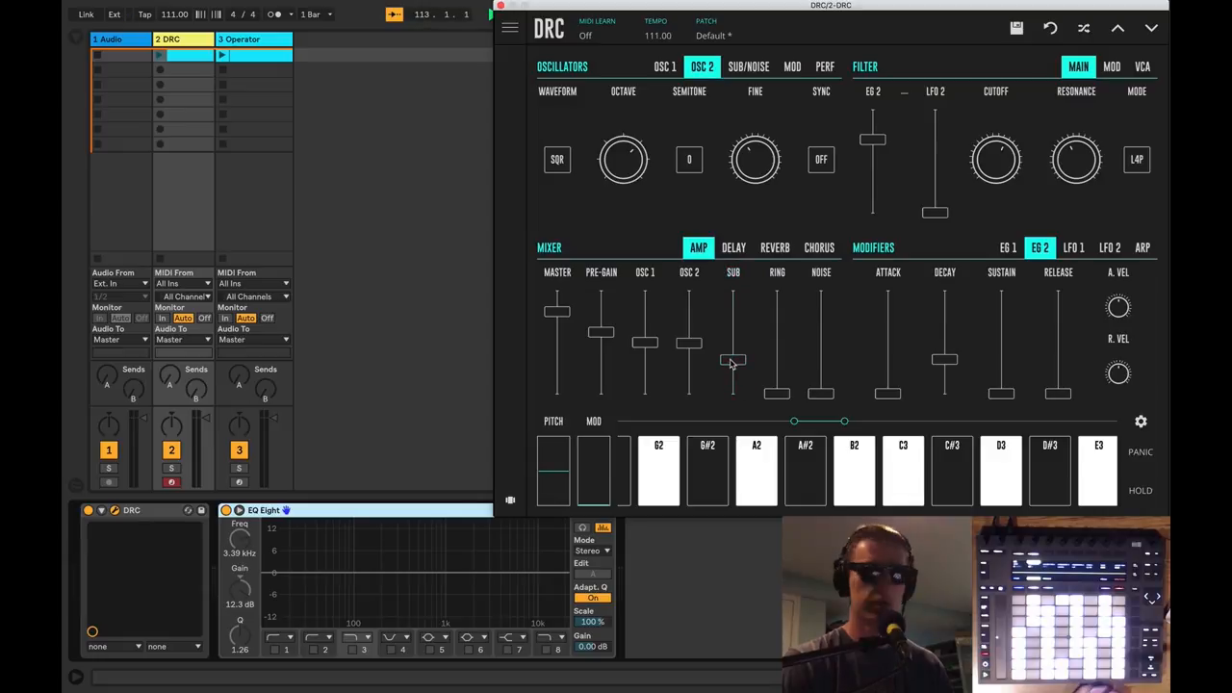
Make the sub oscillator a triangle wave two octaves down
click(751, 65)
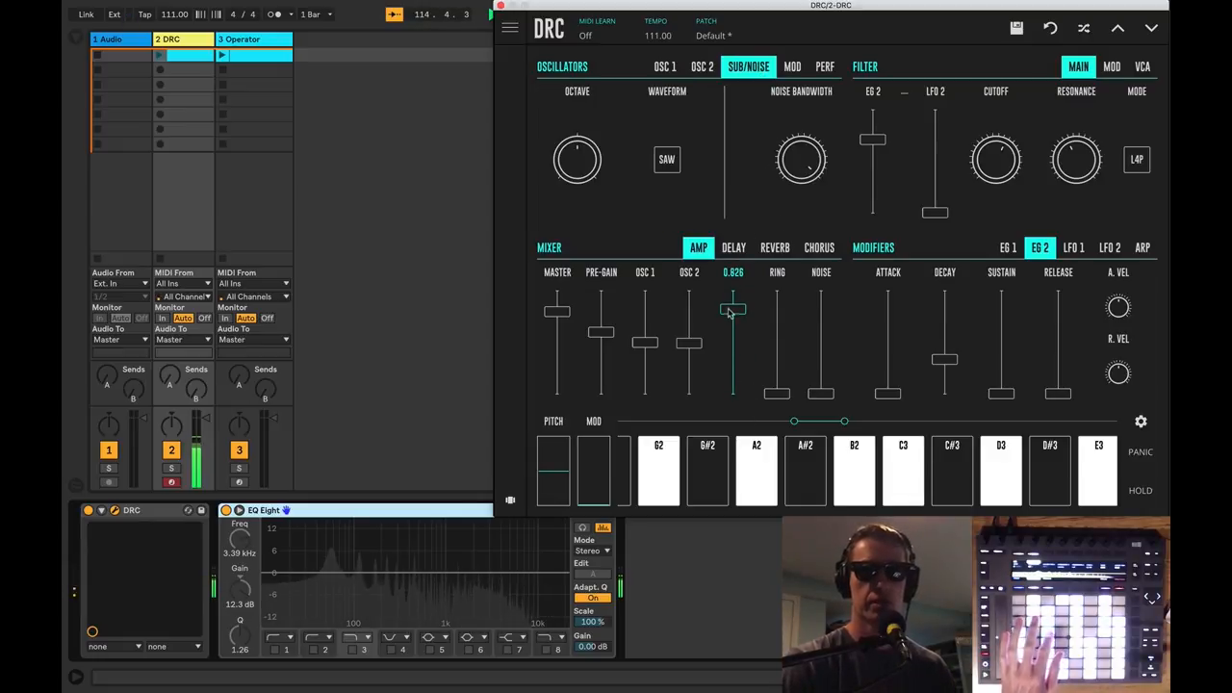
click(666, 158)
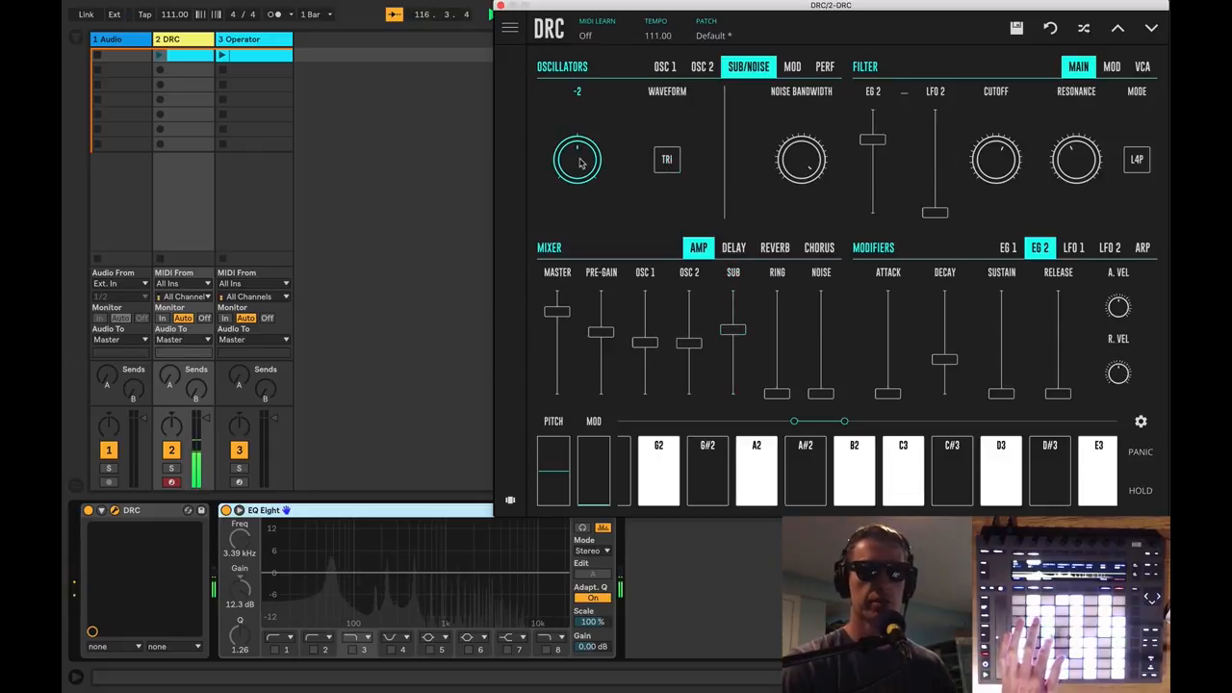
drag(578, 158, 578, 150)
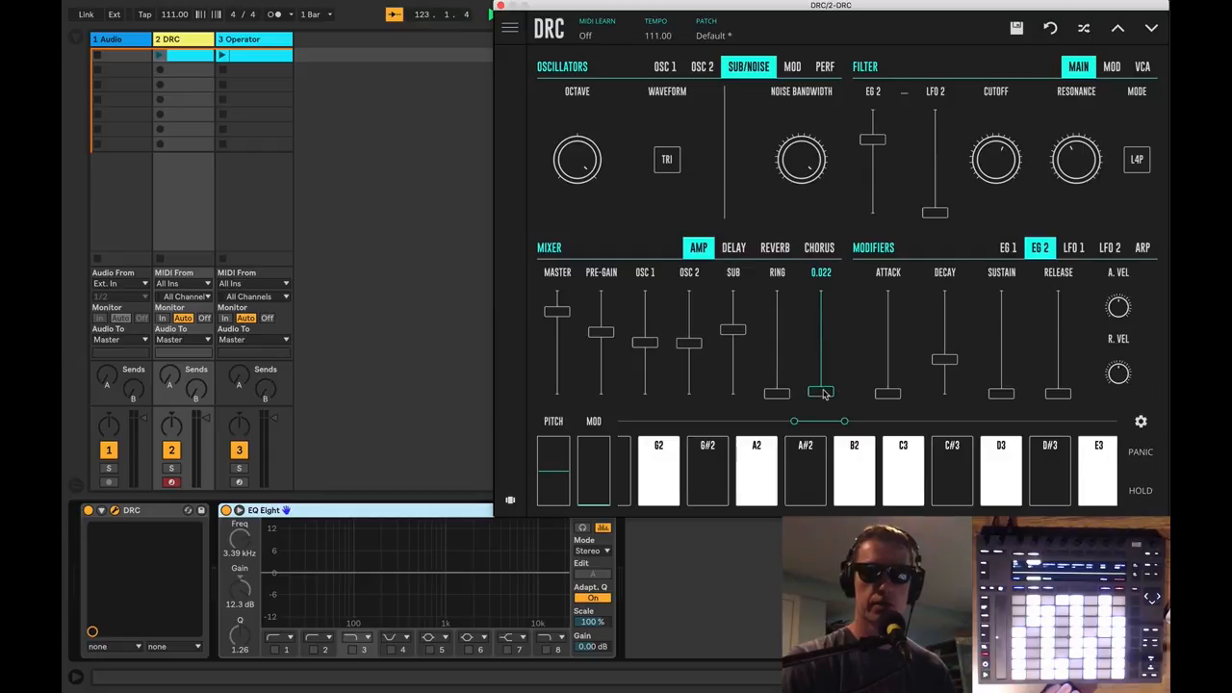
Mix in noise with bandwidth about 0.888 and blend ring modulation at about 0.360
drag(820, 393, 820, 296)
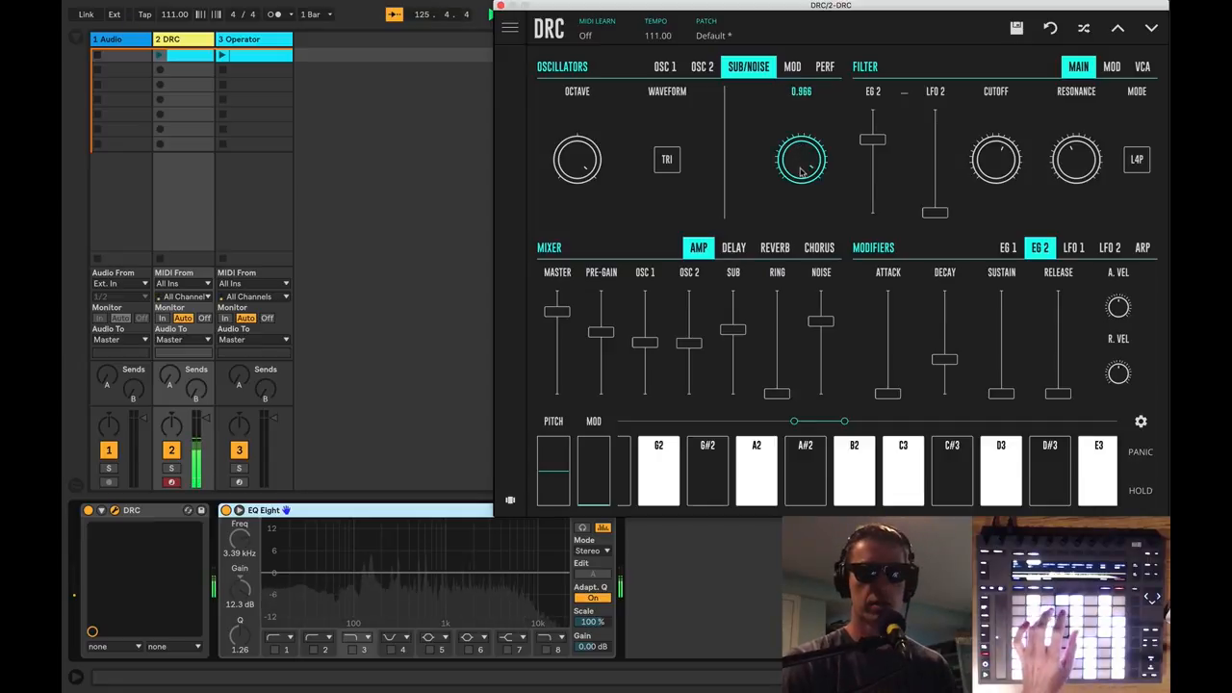
drag(801, 159, 801, 173)
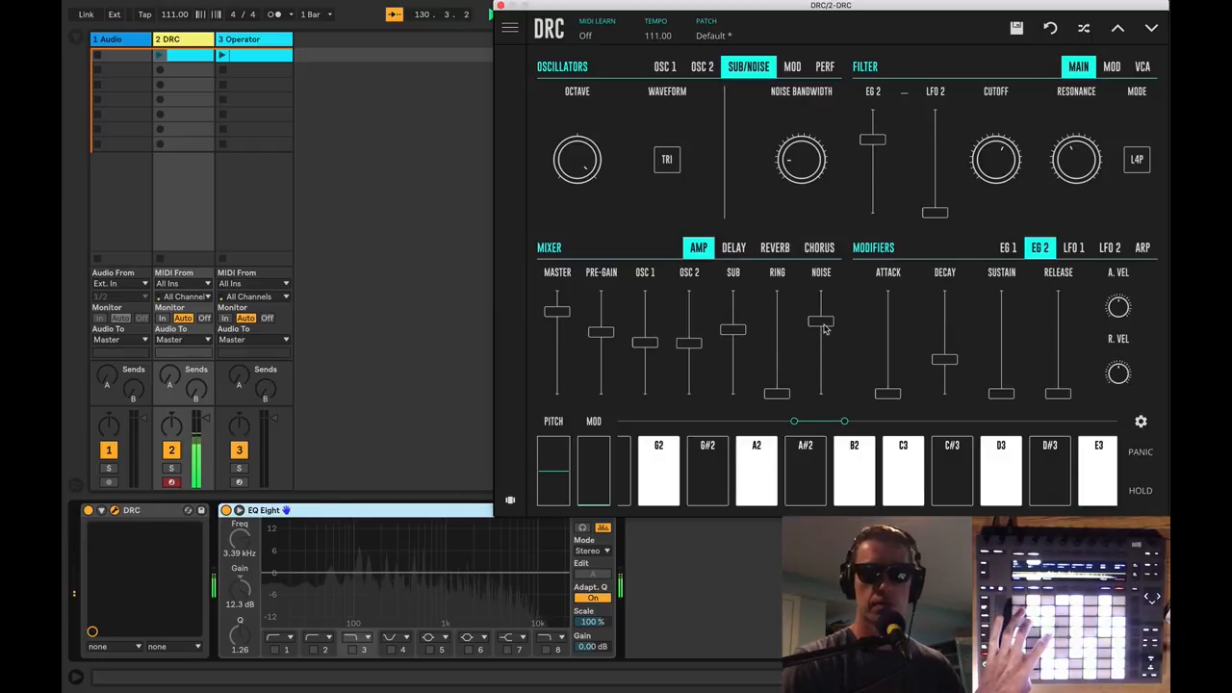
drag(820, 323, 820, 348)
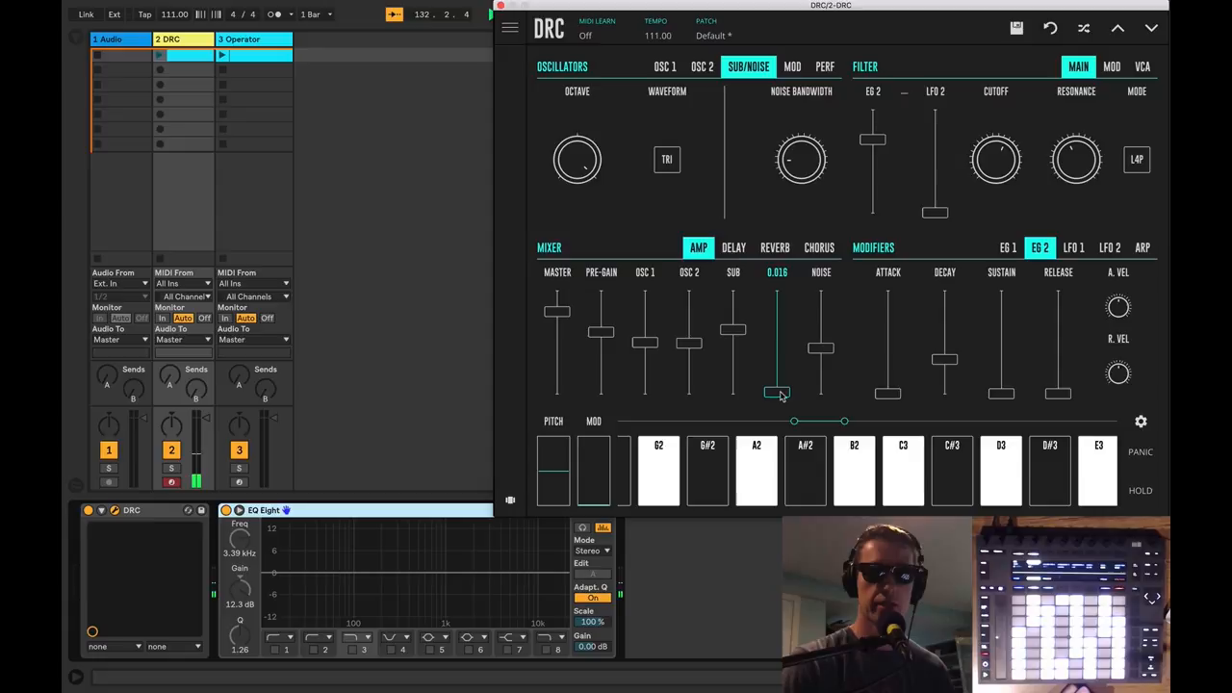
drag(776, 393, 776, 326)
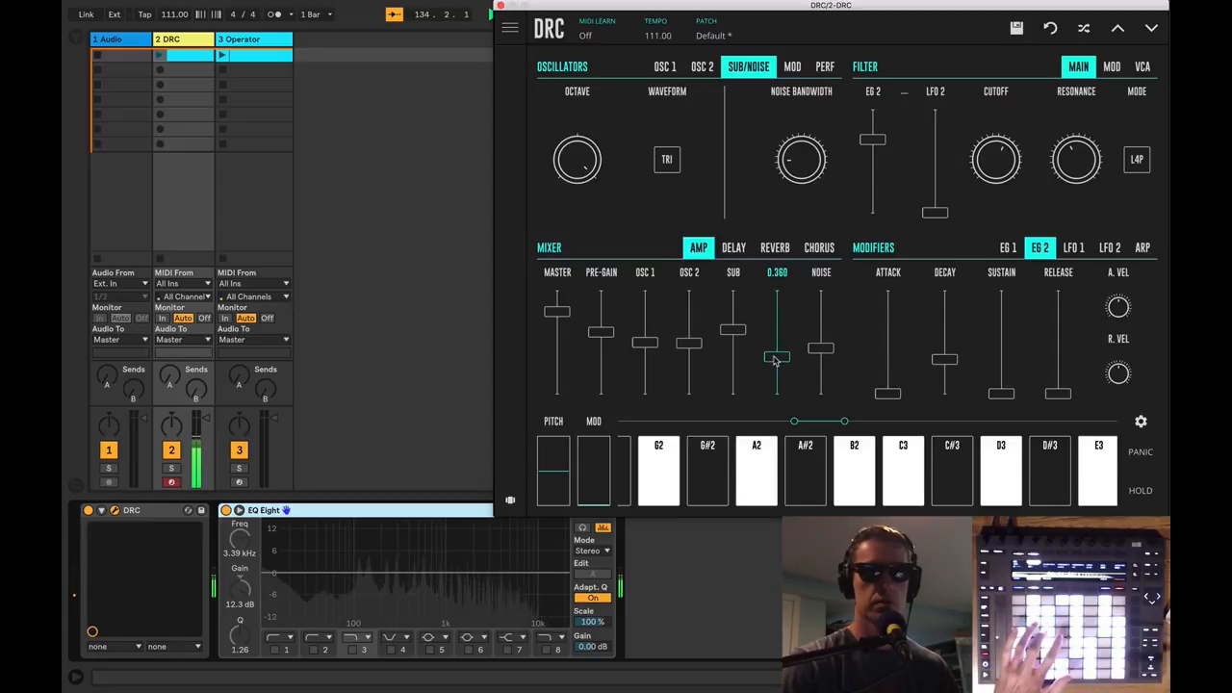
Browse the modulation, performance and oscillator panels of the DRC synth
click(794, 66)
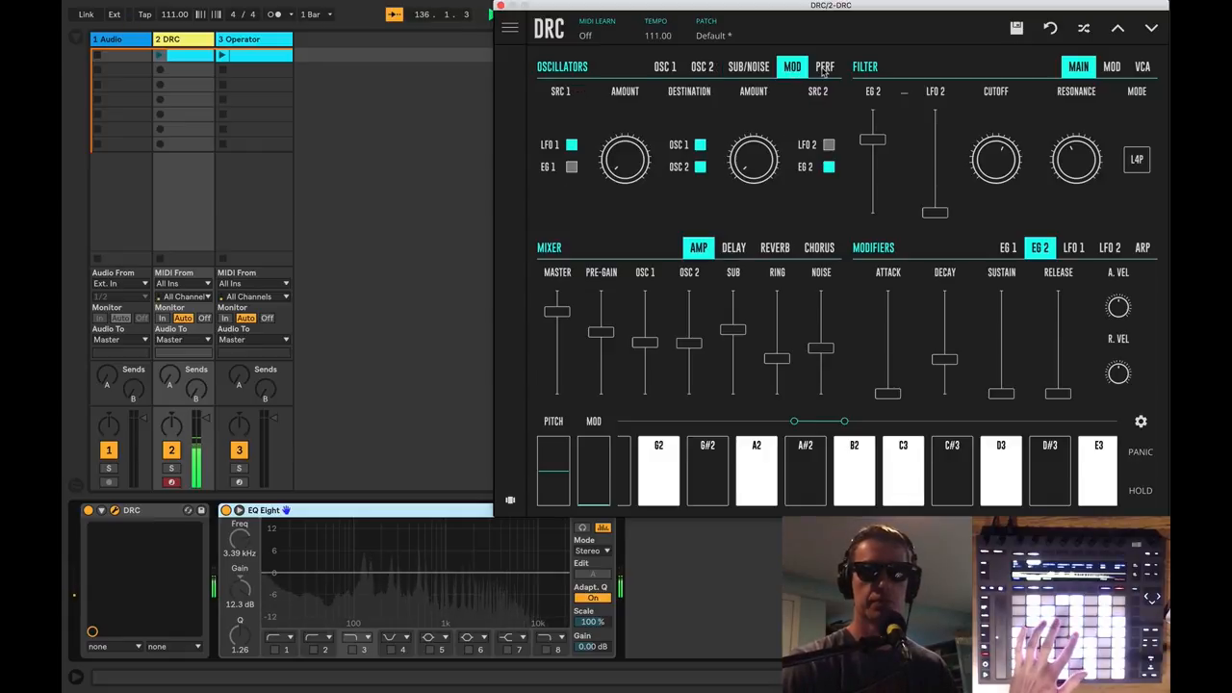
click(820, 67)
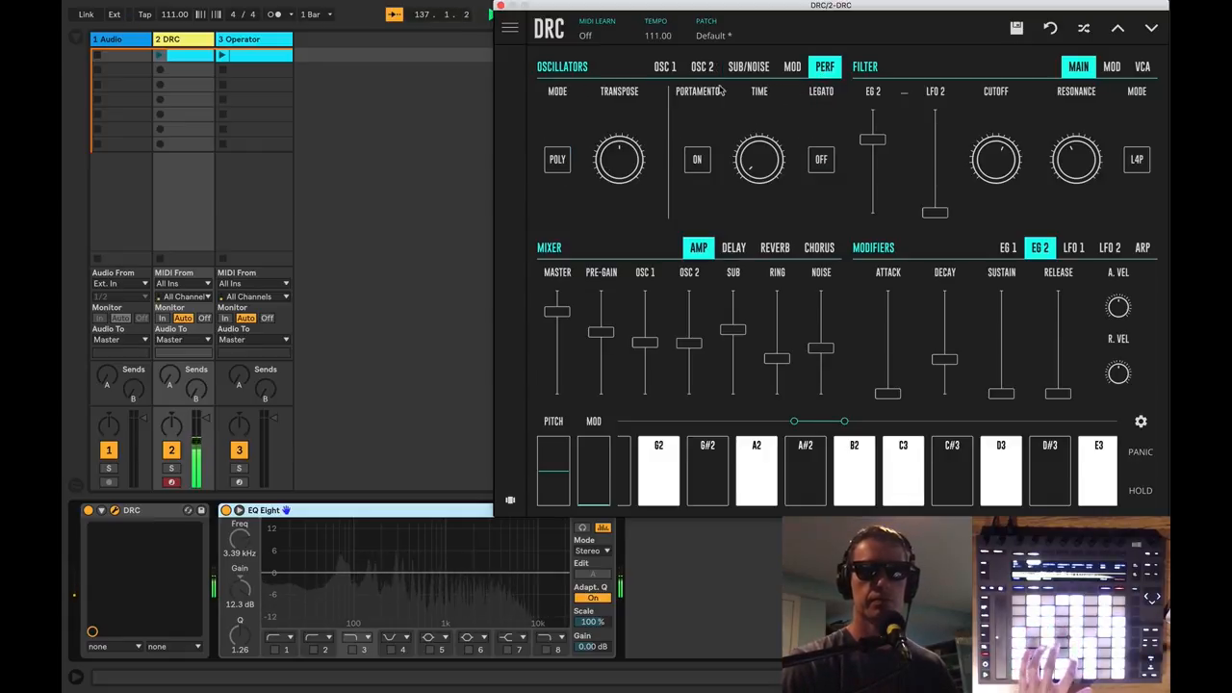
click(699, 65)
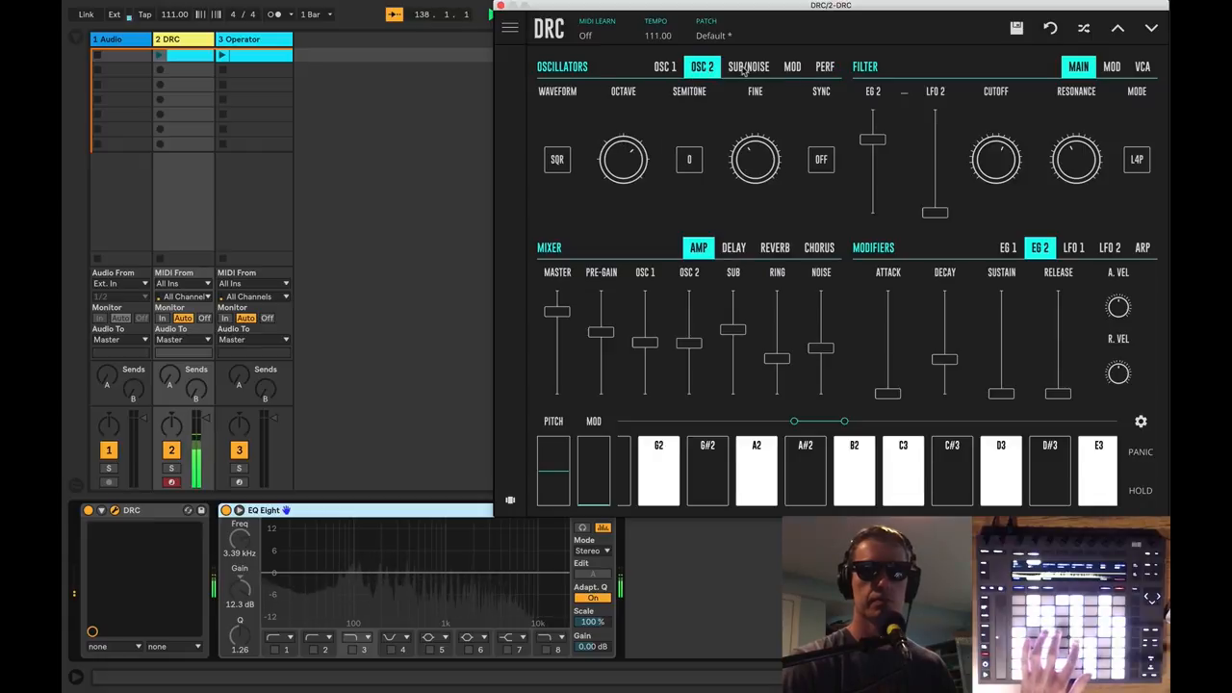
click(751, 66)
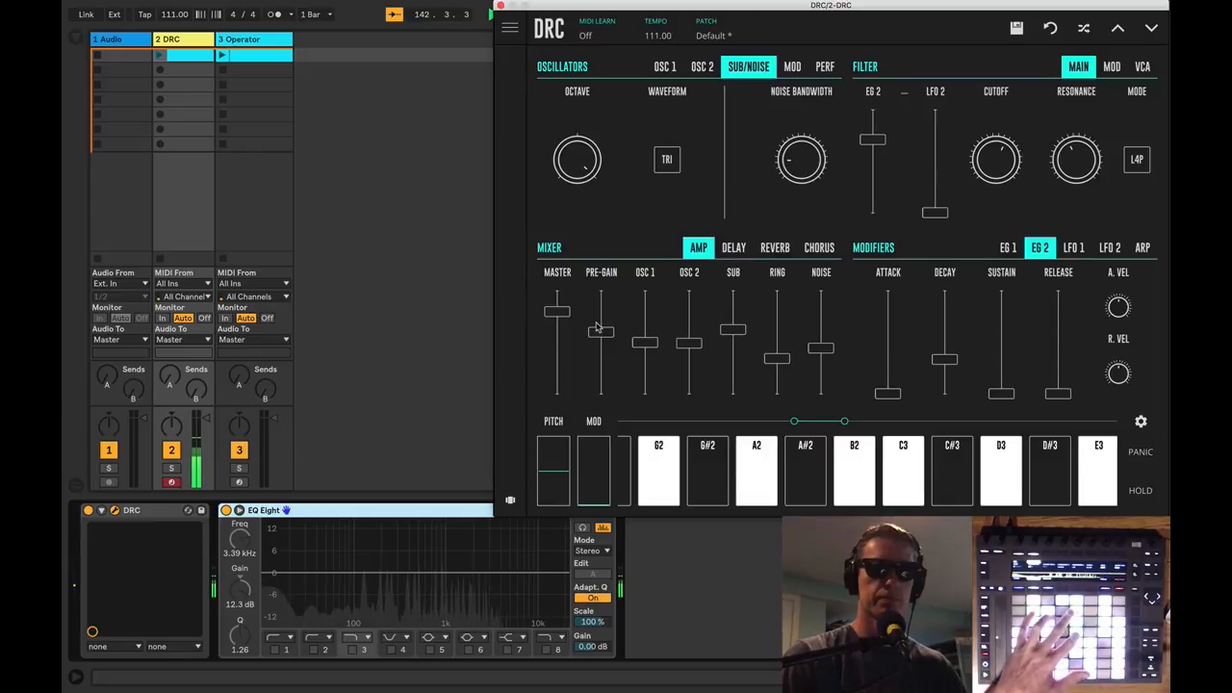
Lower the synth's pre-gain and bring the master output down to about 0.040
drag(555, 310, 555, 338)
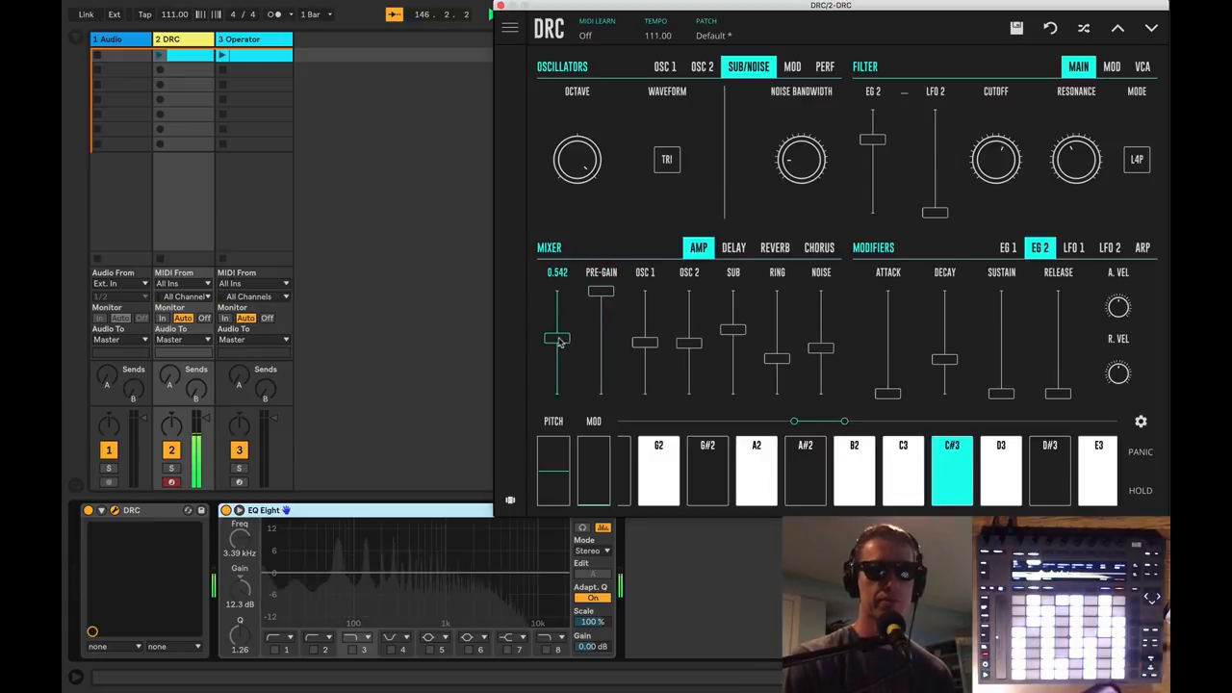
drag(557, 339, 556, 364)
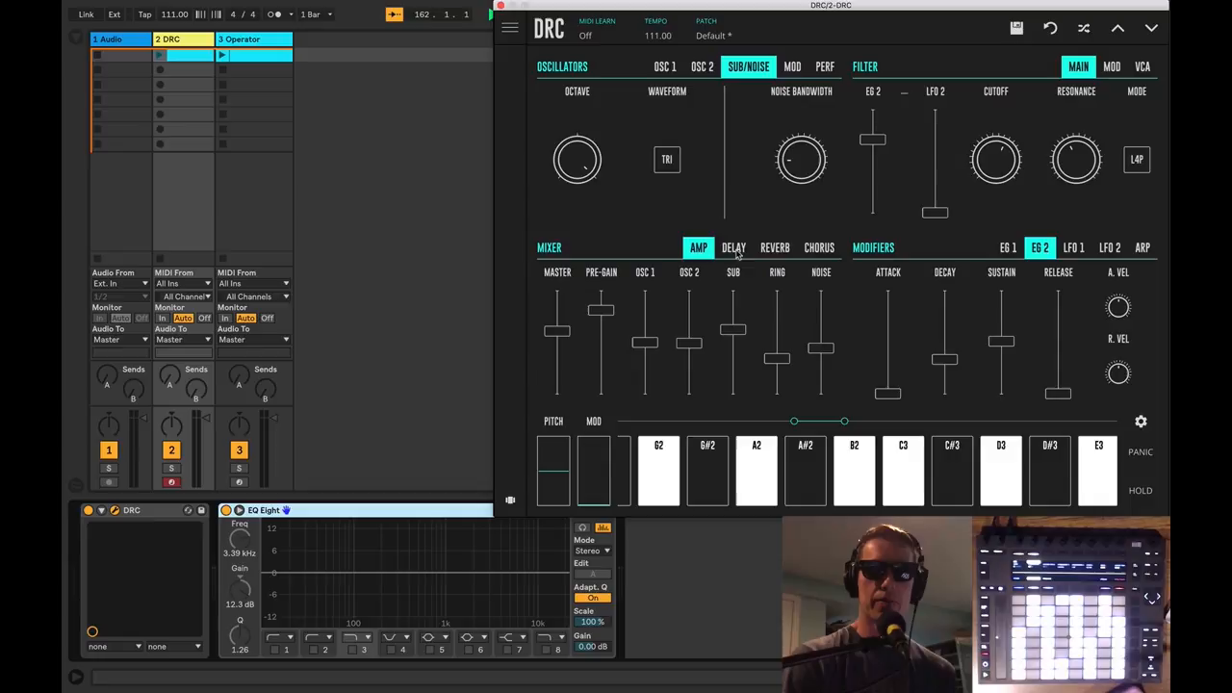
click(820, 246)
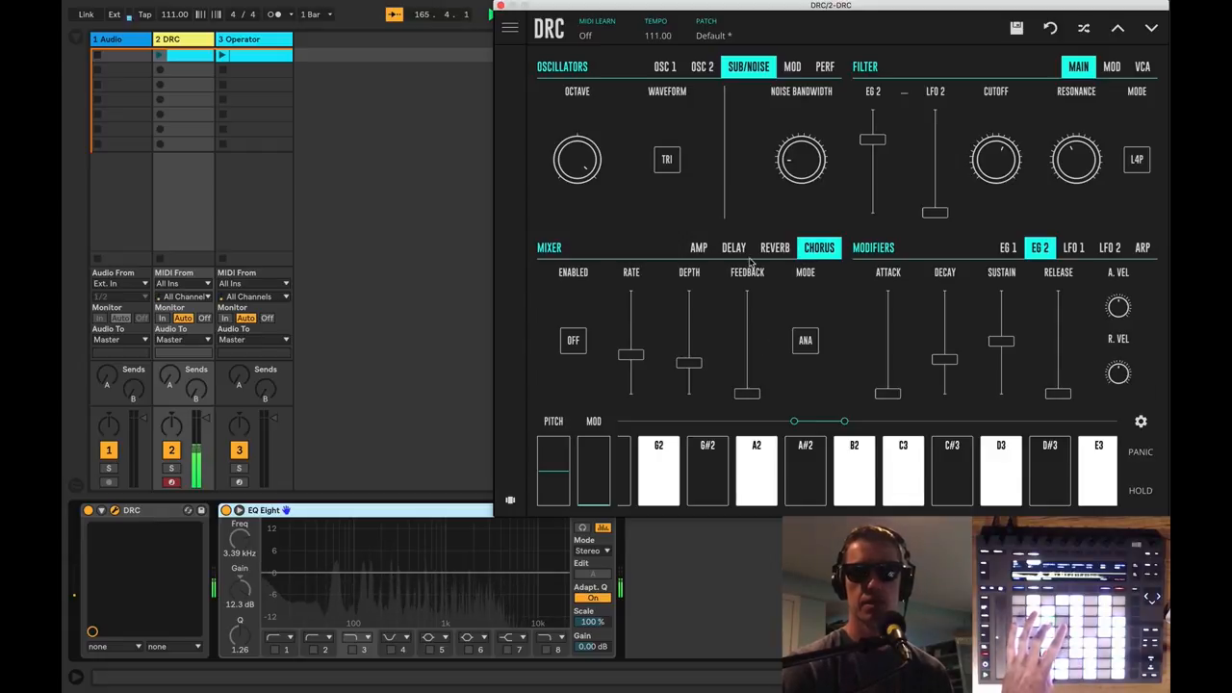
Enable the chorus and raise its depth and feedback
click(574, 339)
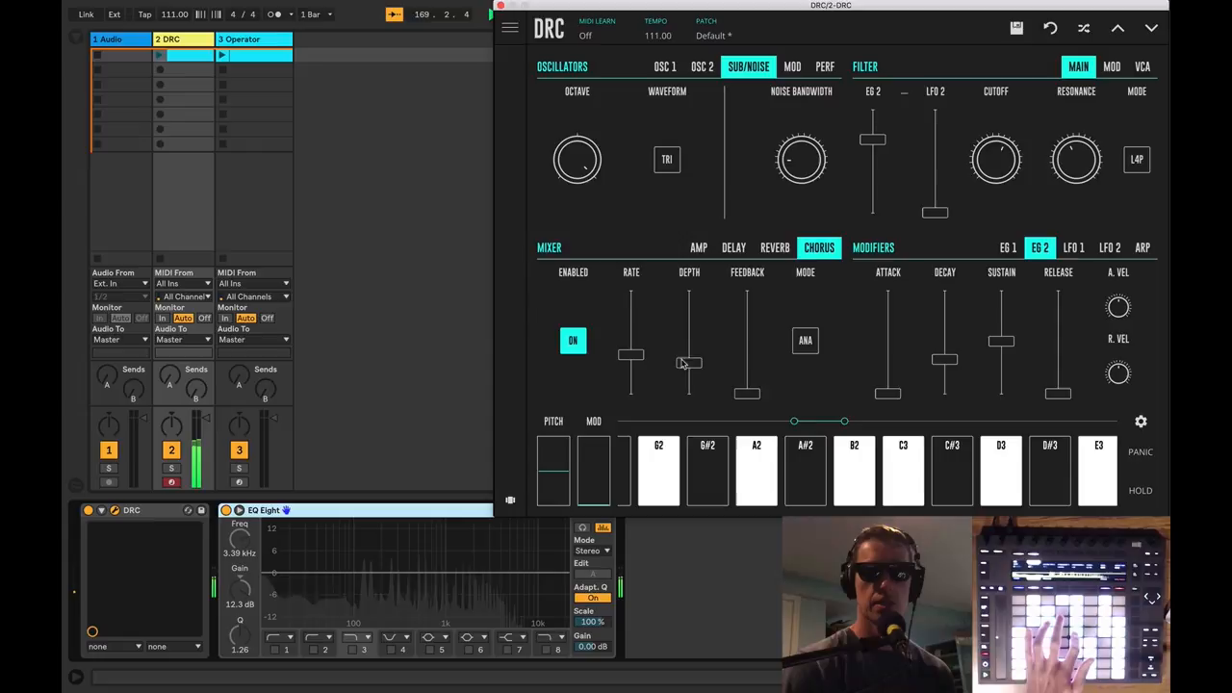
drag(689, 364, 689, 319)
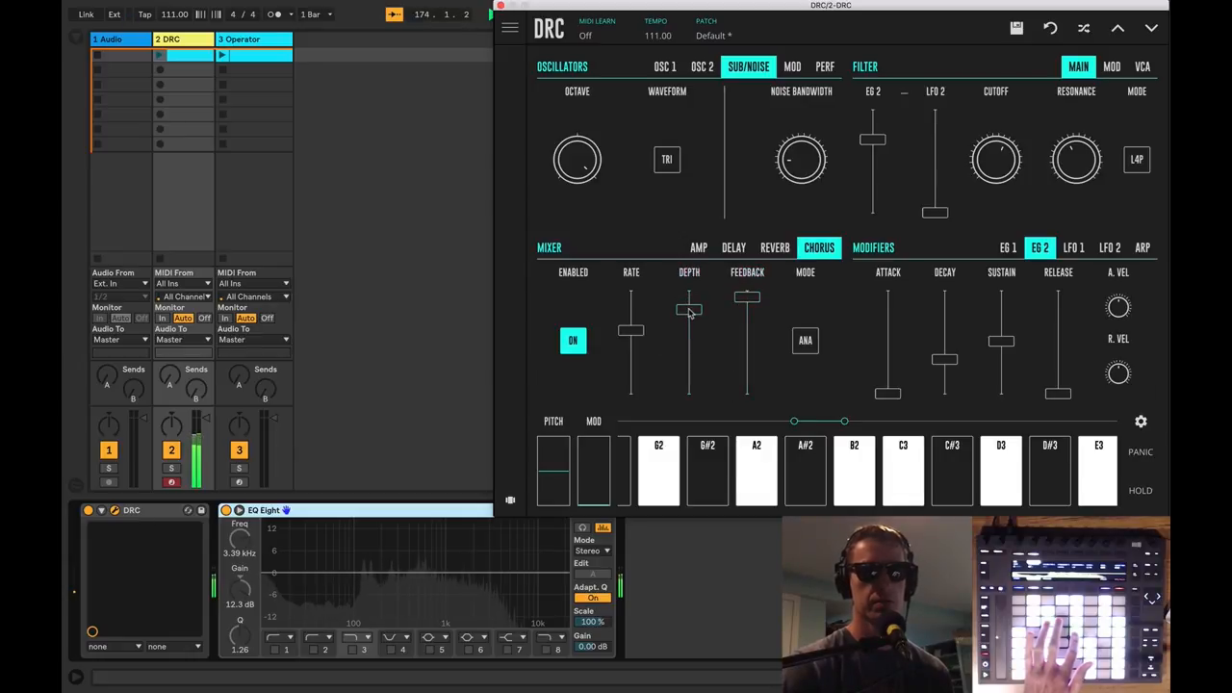
drag(747, 299, 747, 355)
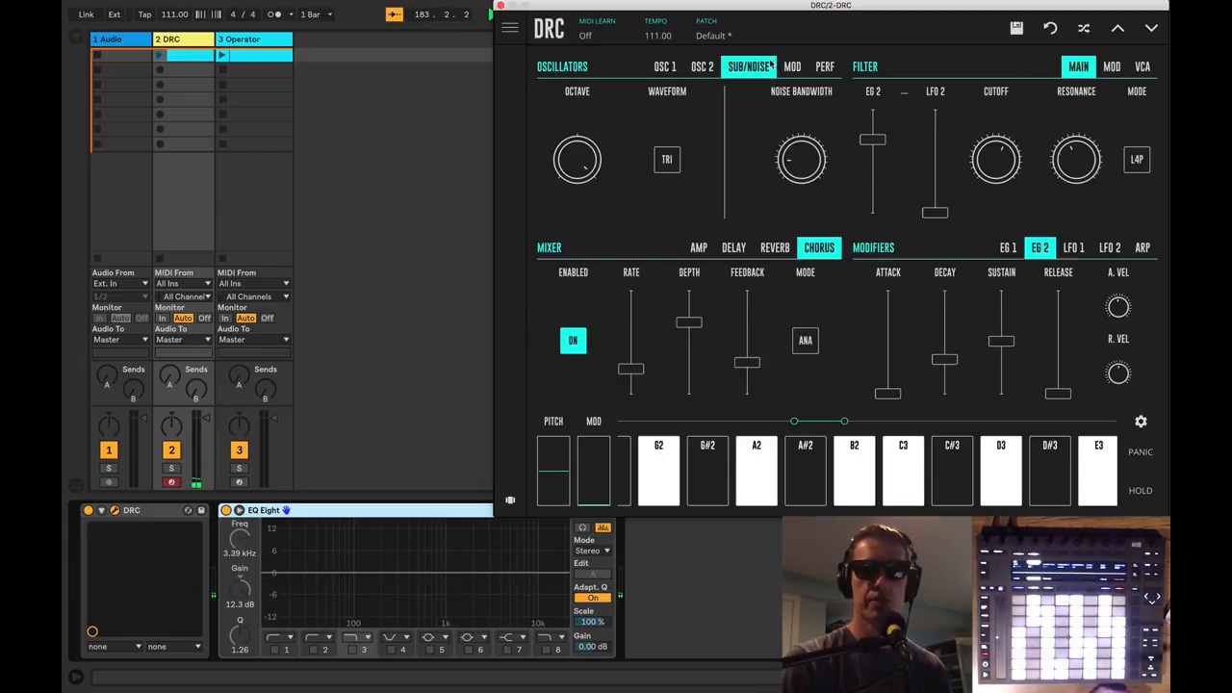
click(696, 246)
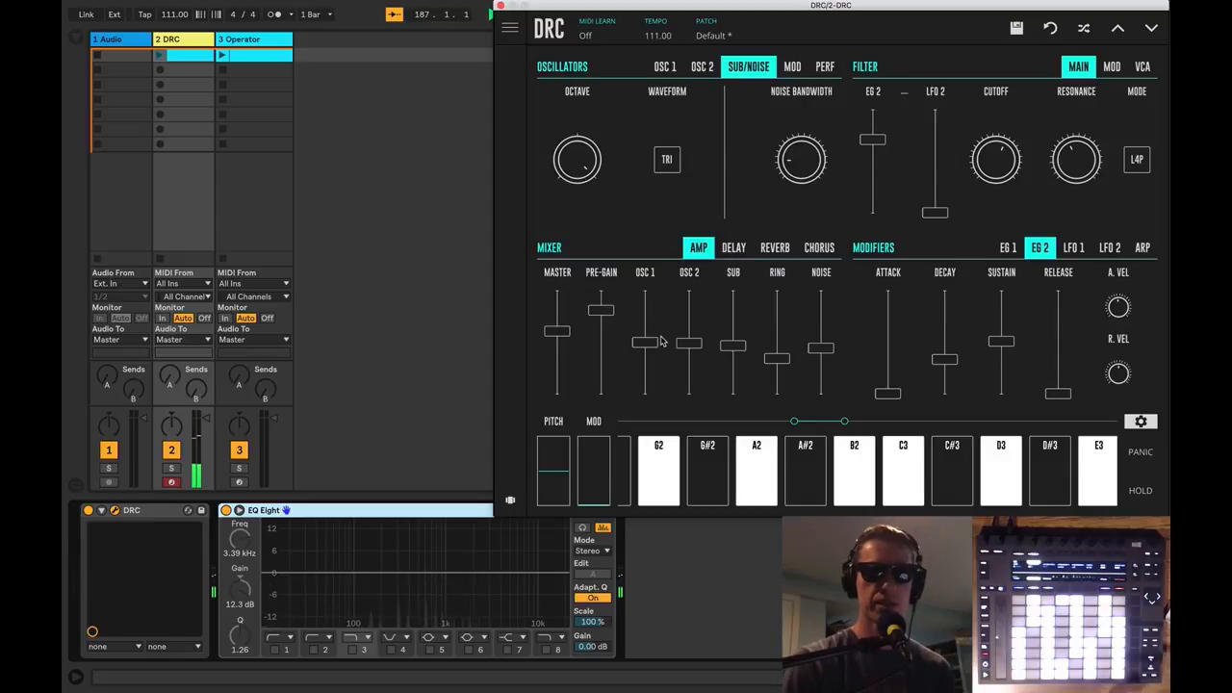
click(733, 246)
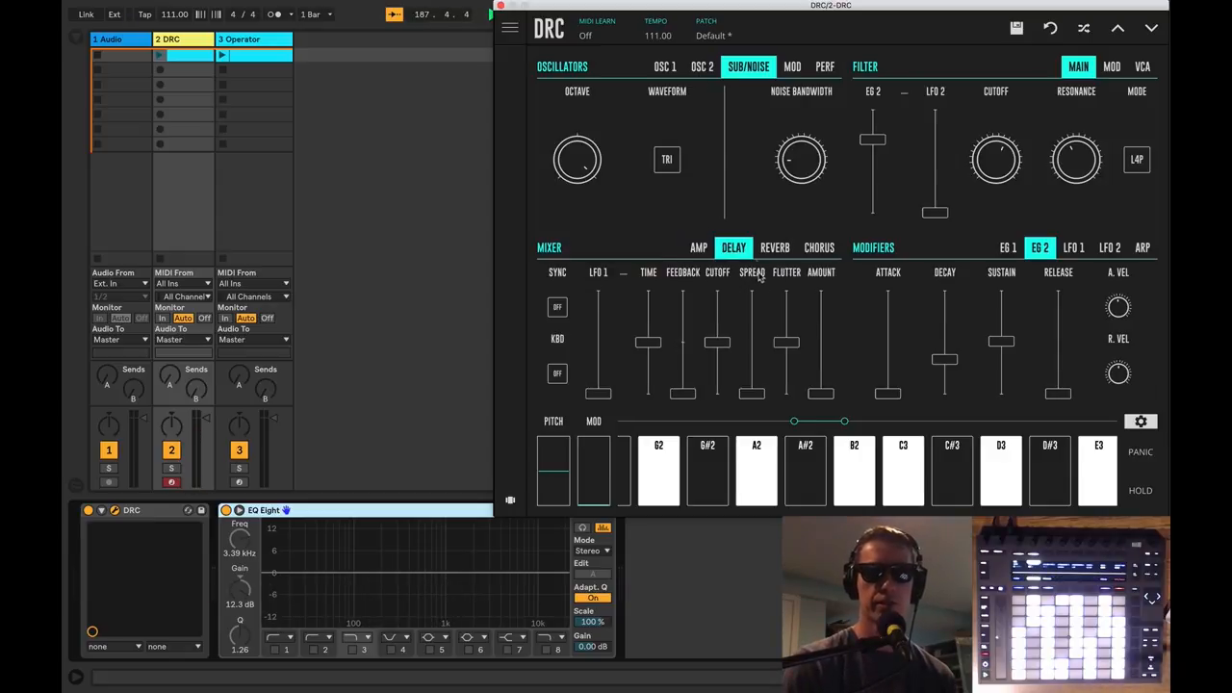
click(818, 247)
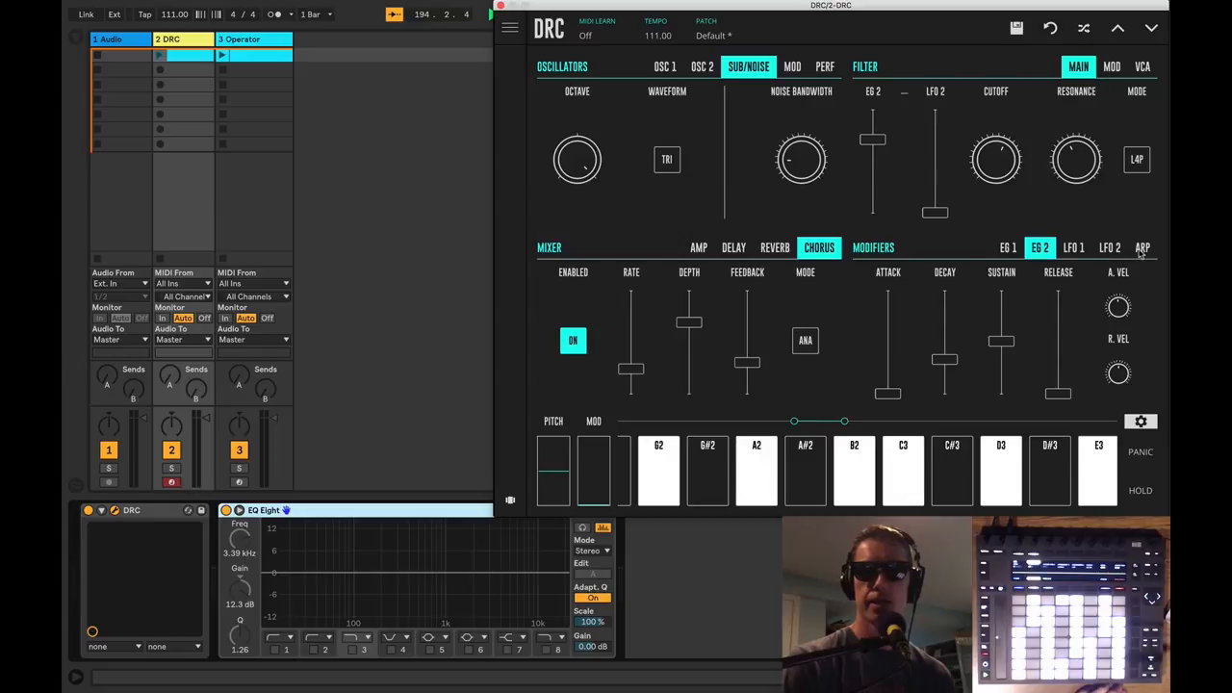
click(1144, 246)
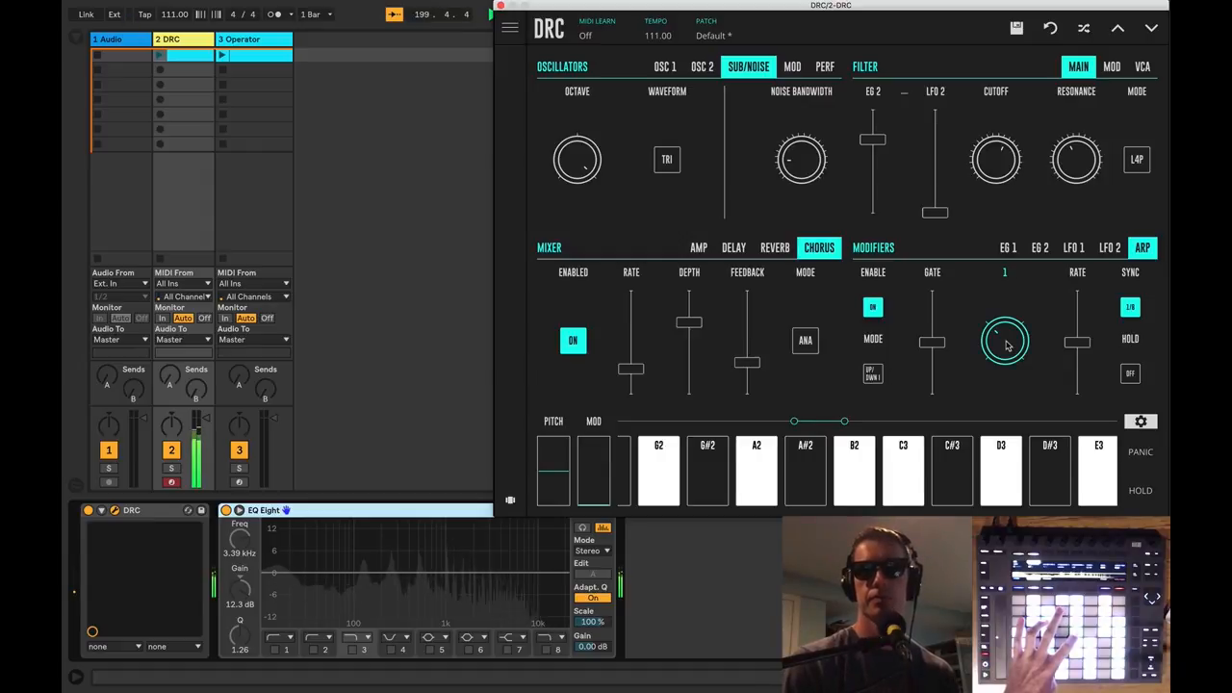
Set the arpeggiator step count and move the filter cutoff to about 0.225
drag(1076, 343, 1076, 318)
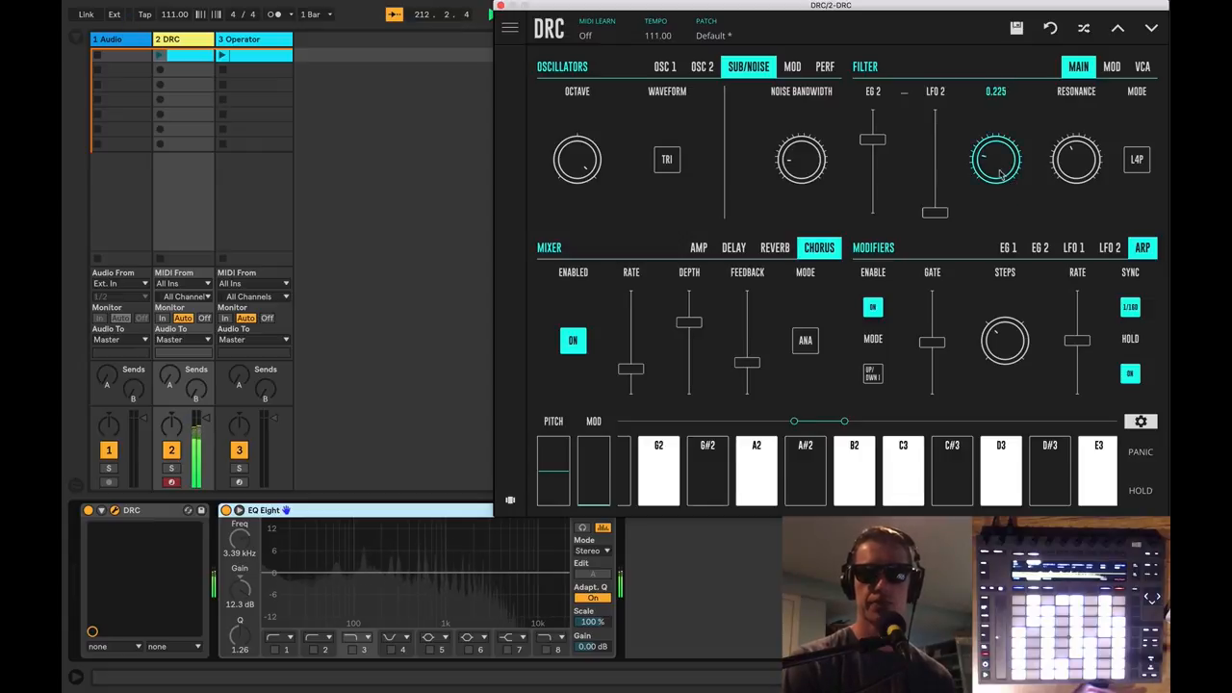
drag(997, 158, 997, 134)
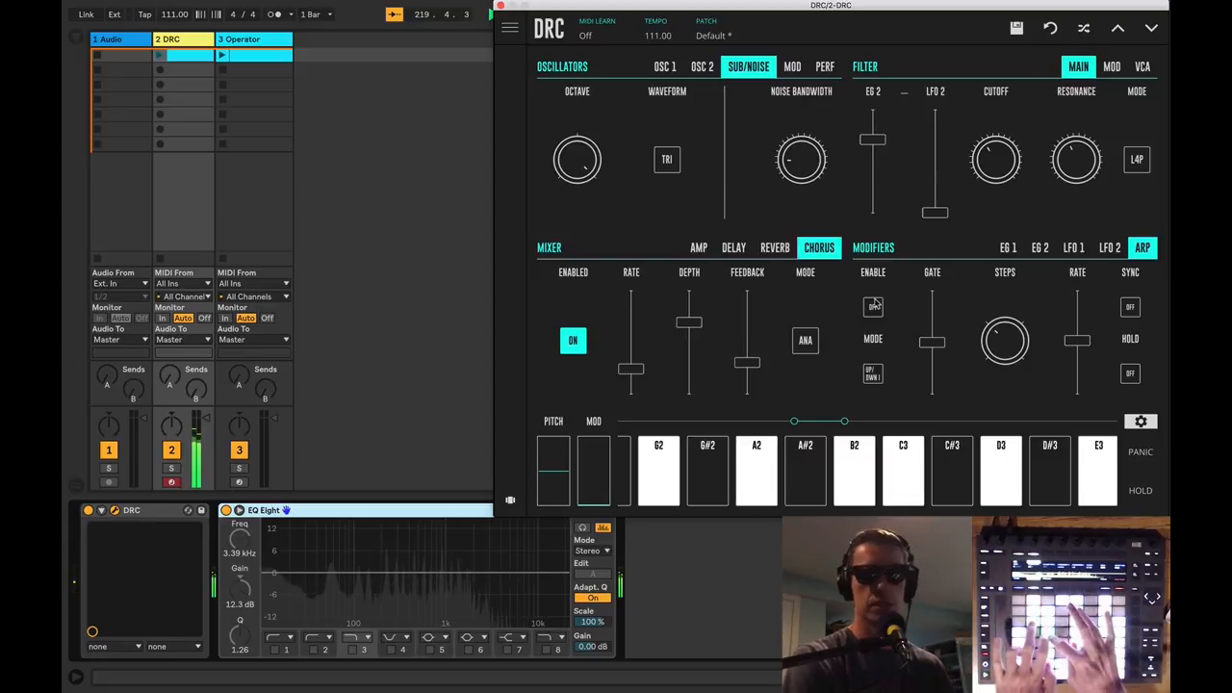
Set the reverb's modulation depth, lengthen its decay and raise the amount to about 0.375
click(774, 247)
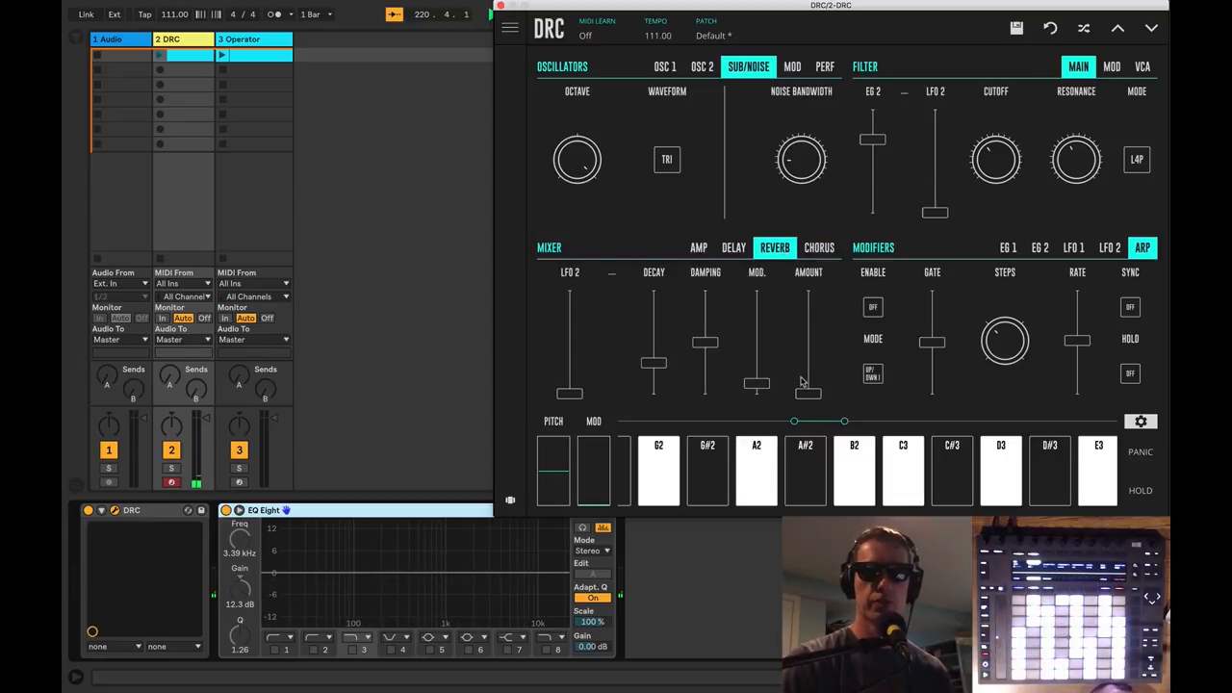
drag(806, 385, 807, 343)
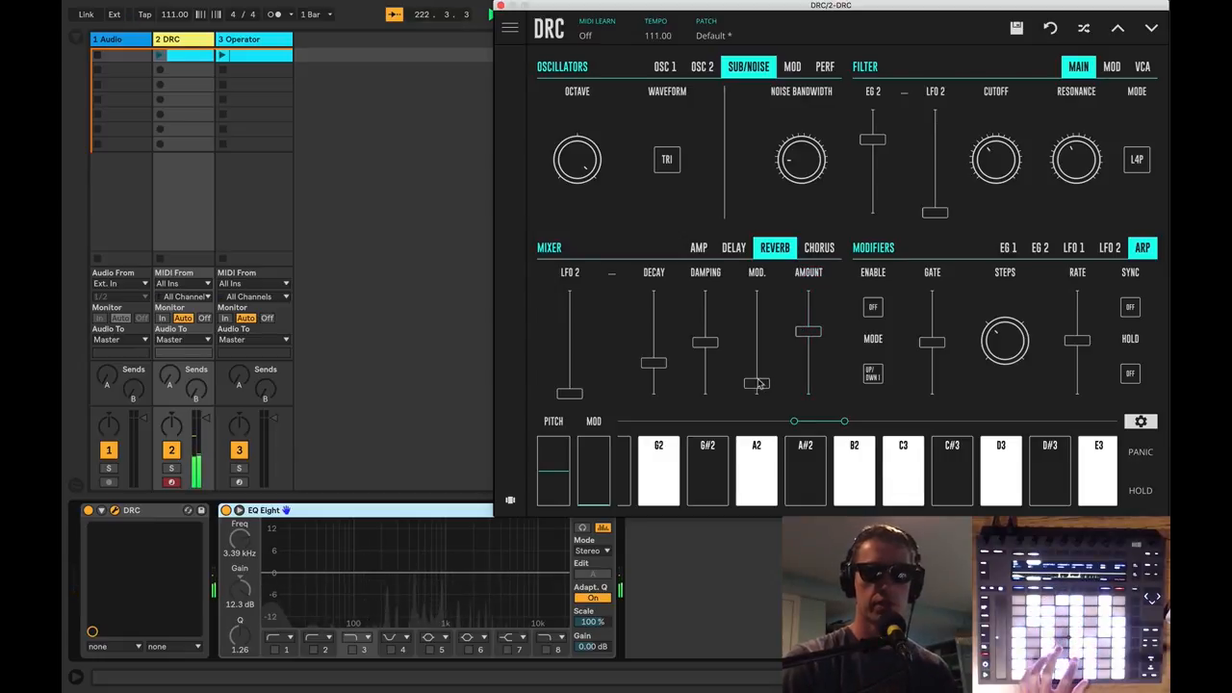
drag(653, 362, 653, 360)
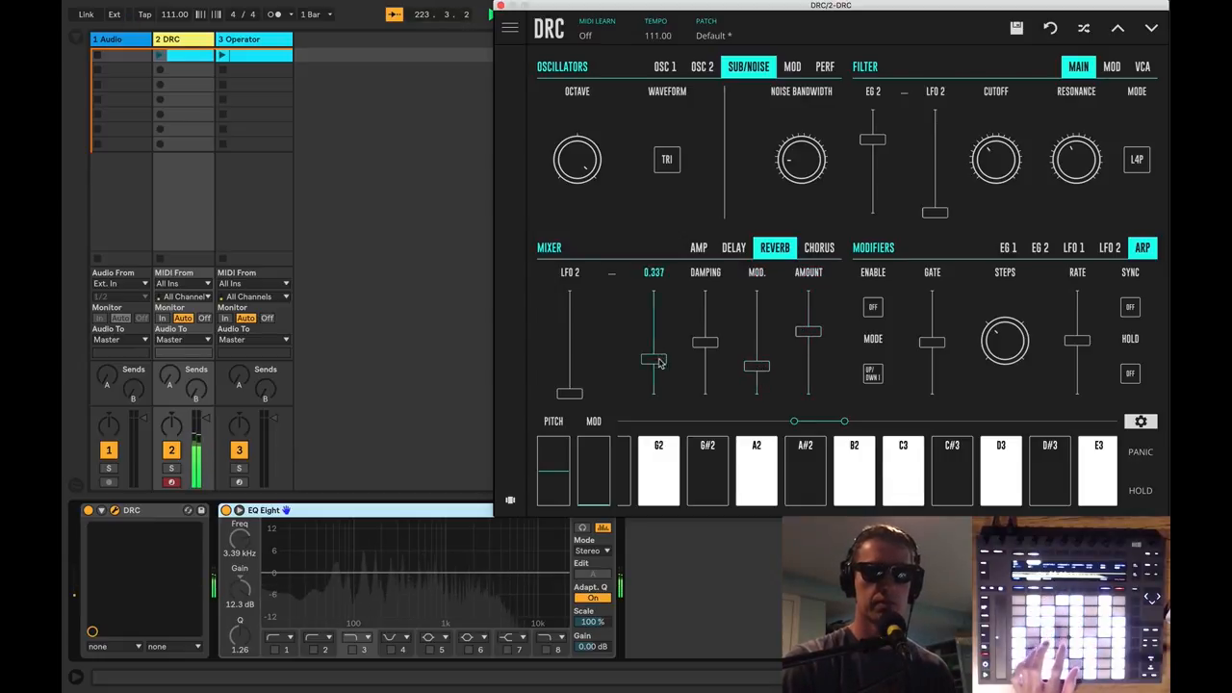
drag(654, 362, 654, 337)
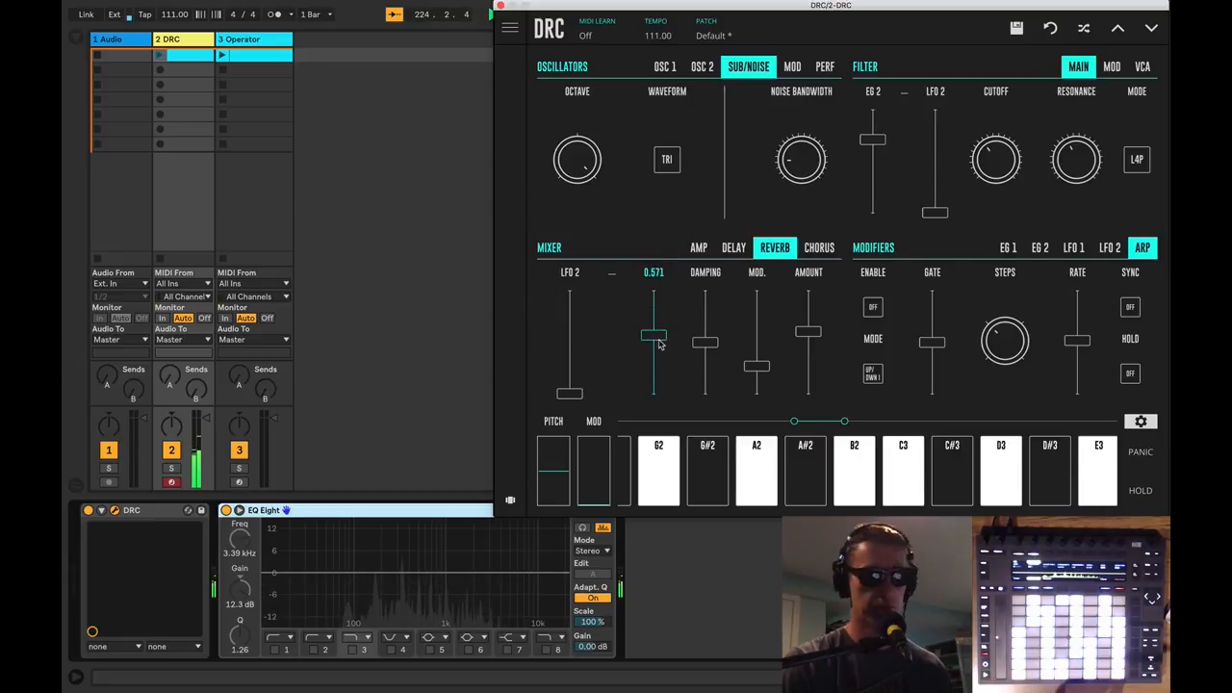
drag(654, 337, 655, 370)
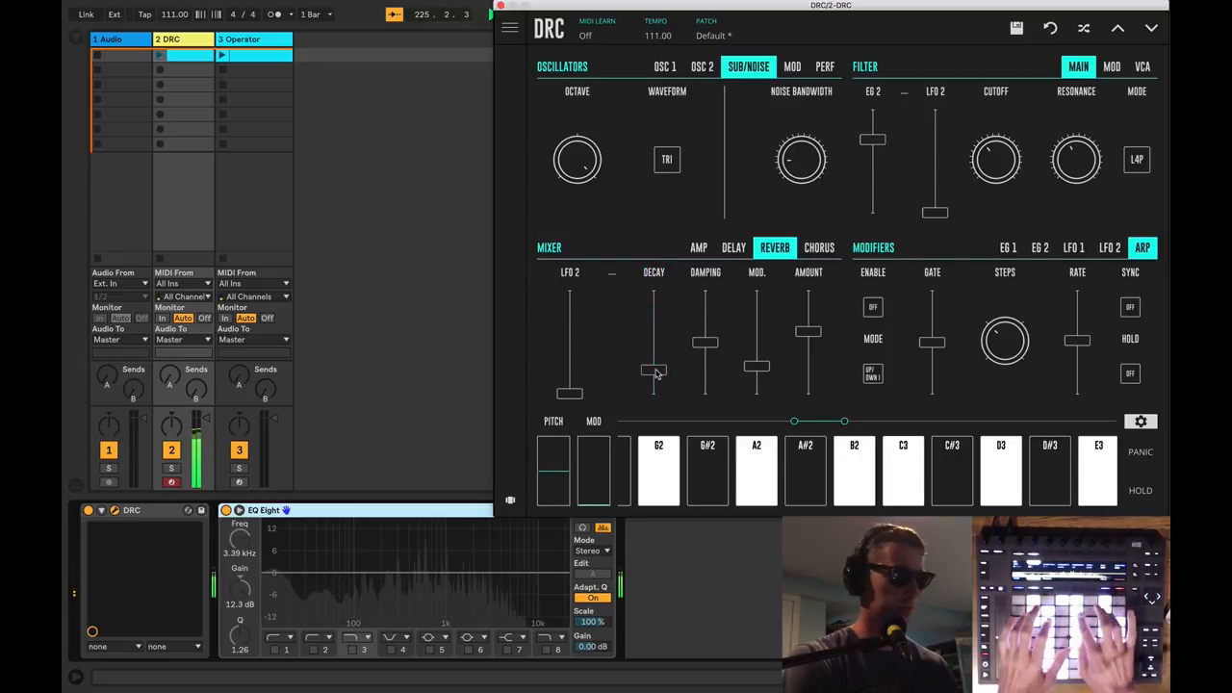
drag(808, 369, 808, 354)
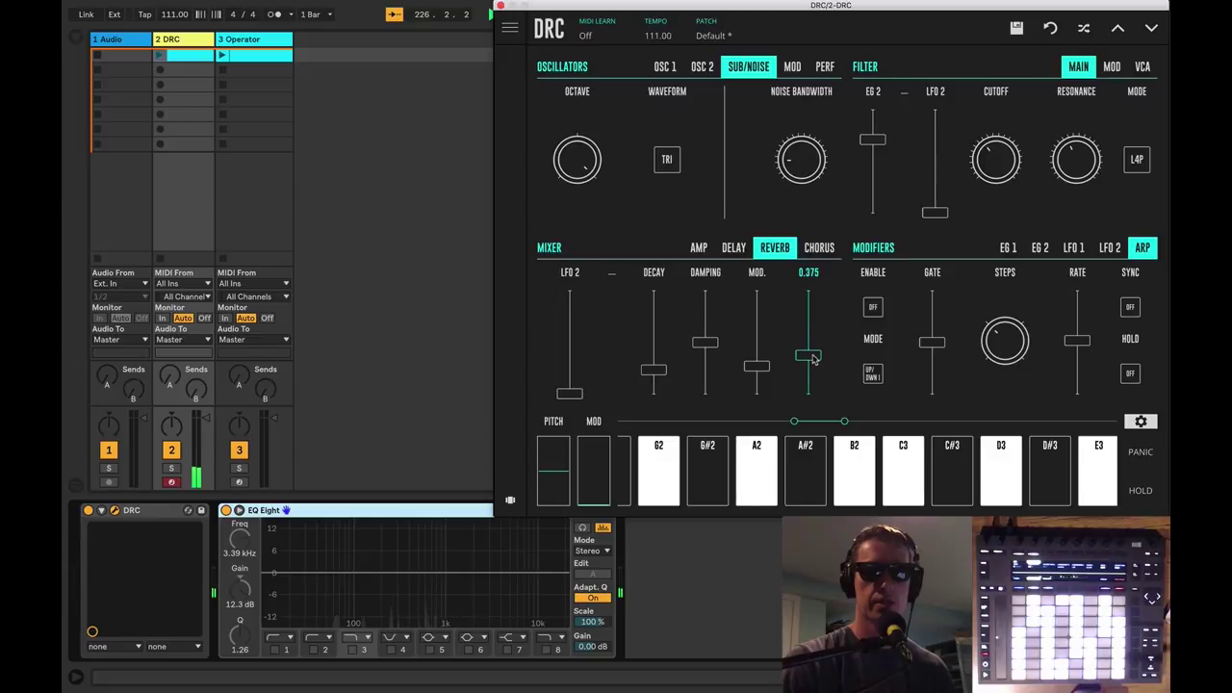
drag(806, 356, 809, 373)
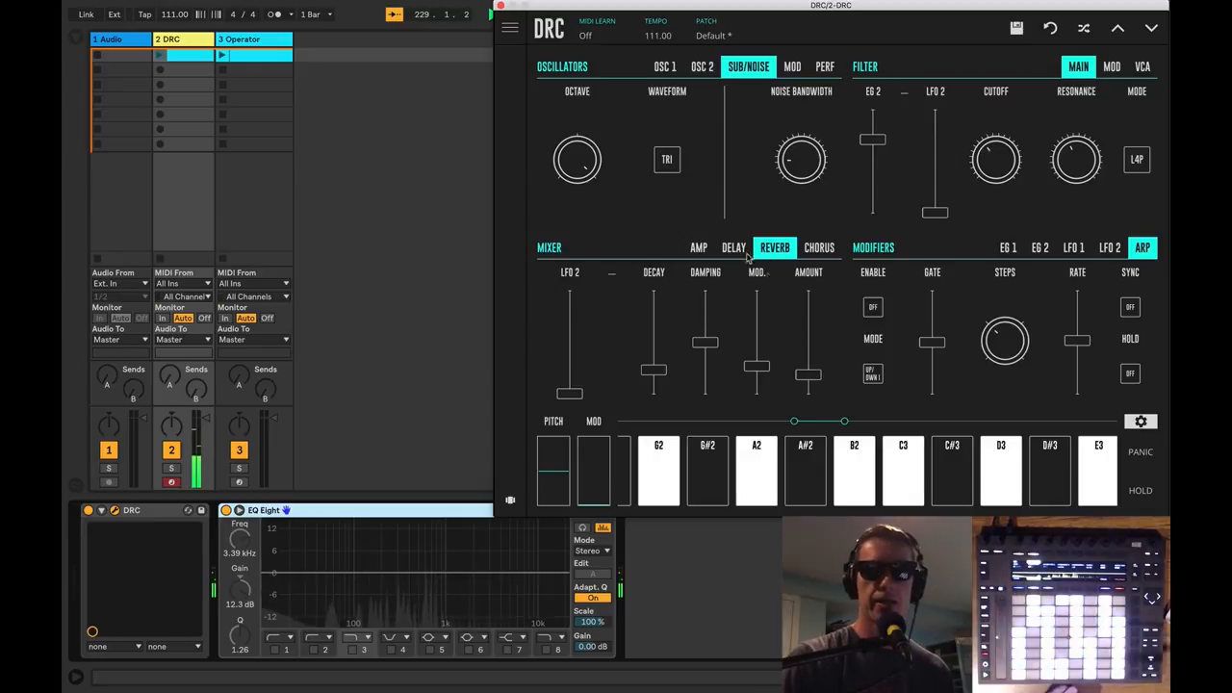
Set the DRC tape delay feedback to about 0.656 and begin raising the delay time
click(734, 247)
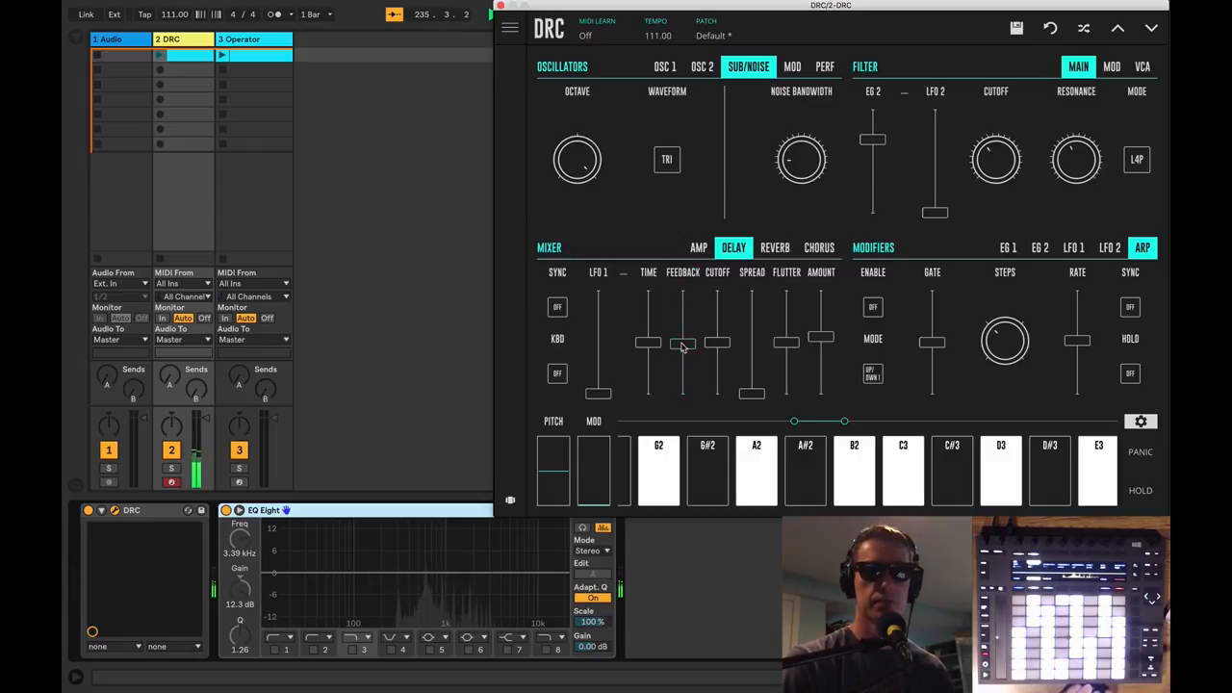
drag(681, 343, 681, 327)
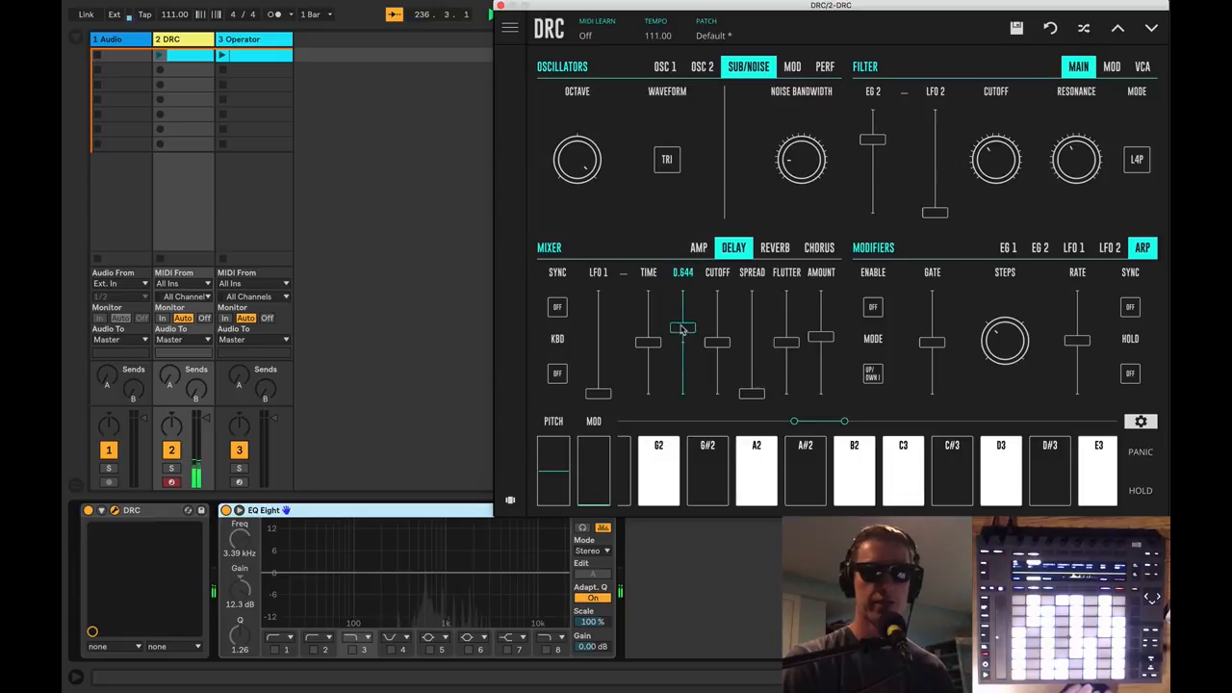
drag(682, 327, 681, 306)
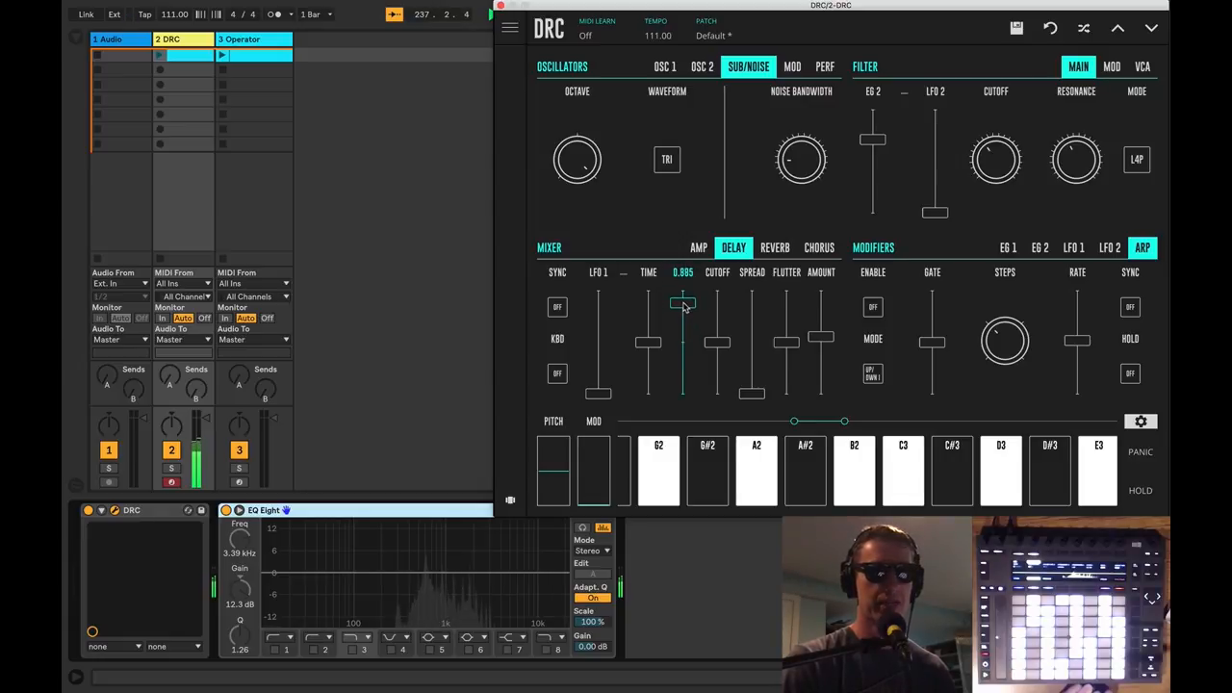
drag(684, 306, 683, 327)
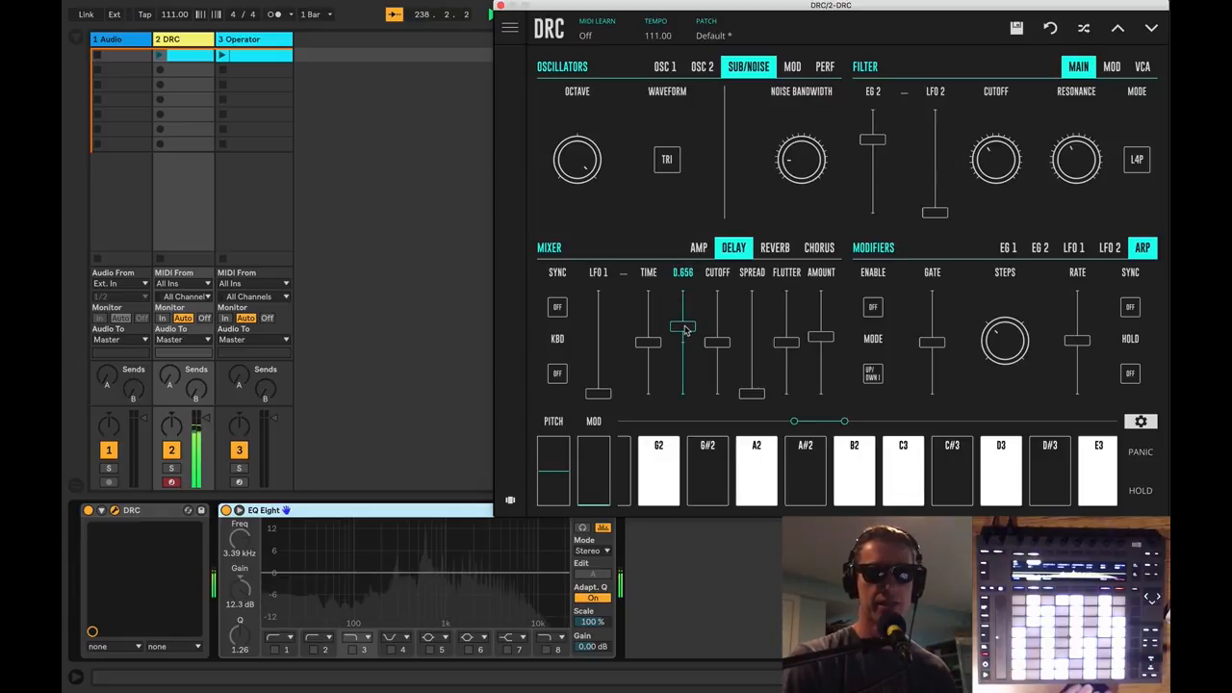
drag(681, 325, 681, 347)
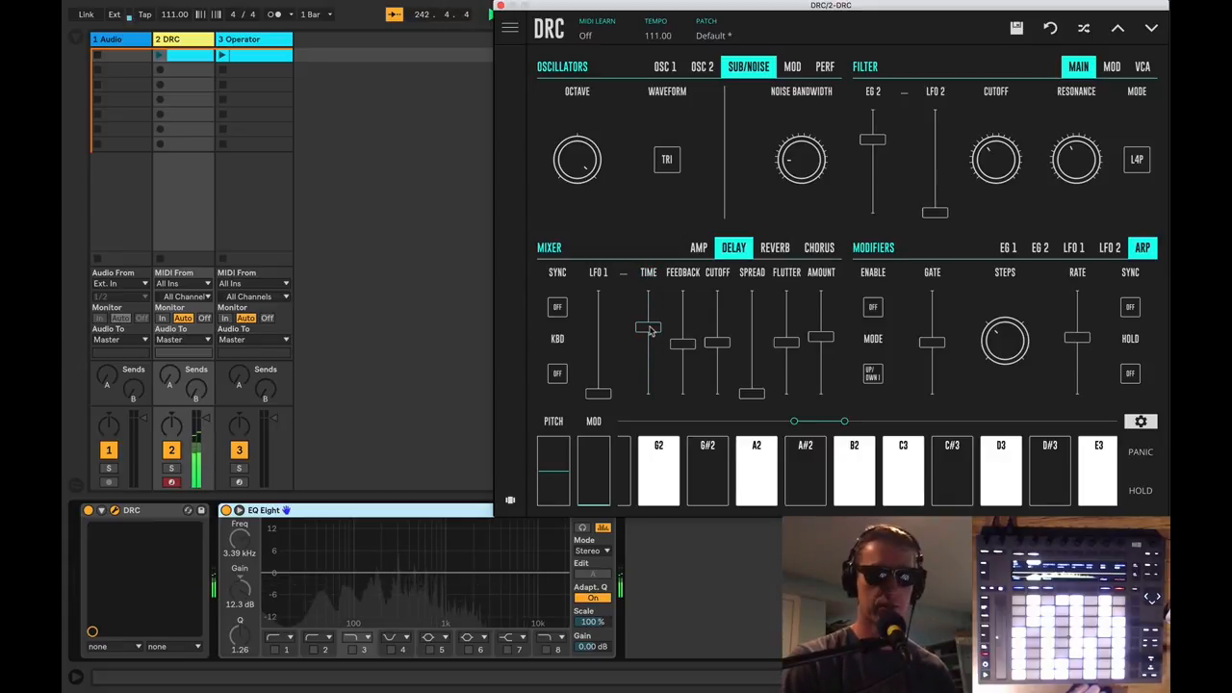
Lower the delay time and sweep the delay filter cutoff down then back up
drag(647, 329, 647, 366)
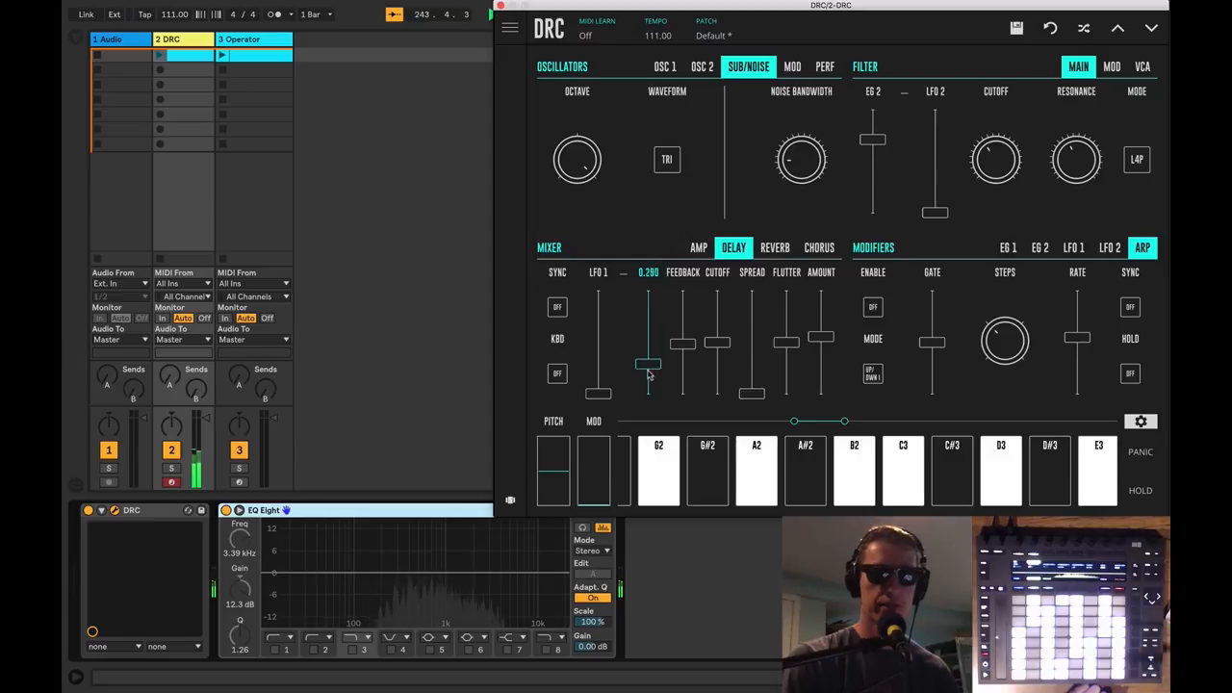
drag(647, 364, 647, 335)
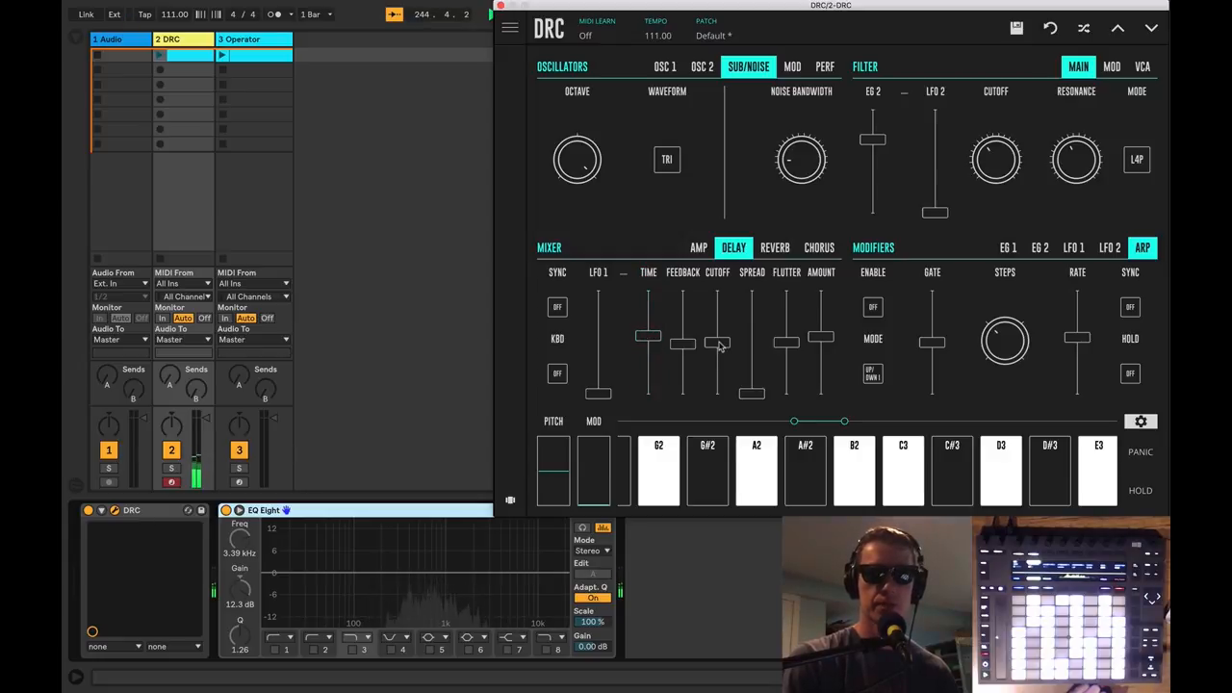
drag(716, 343, 716, 393)
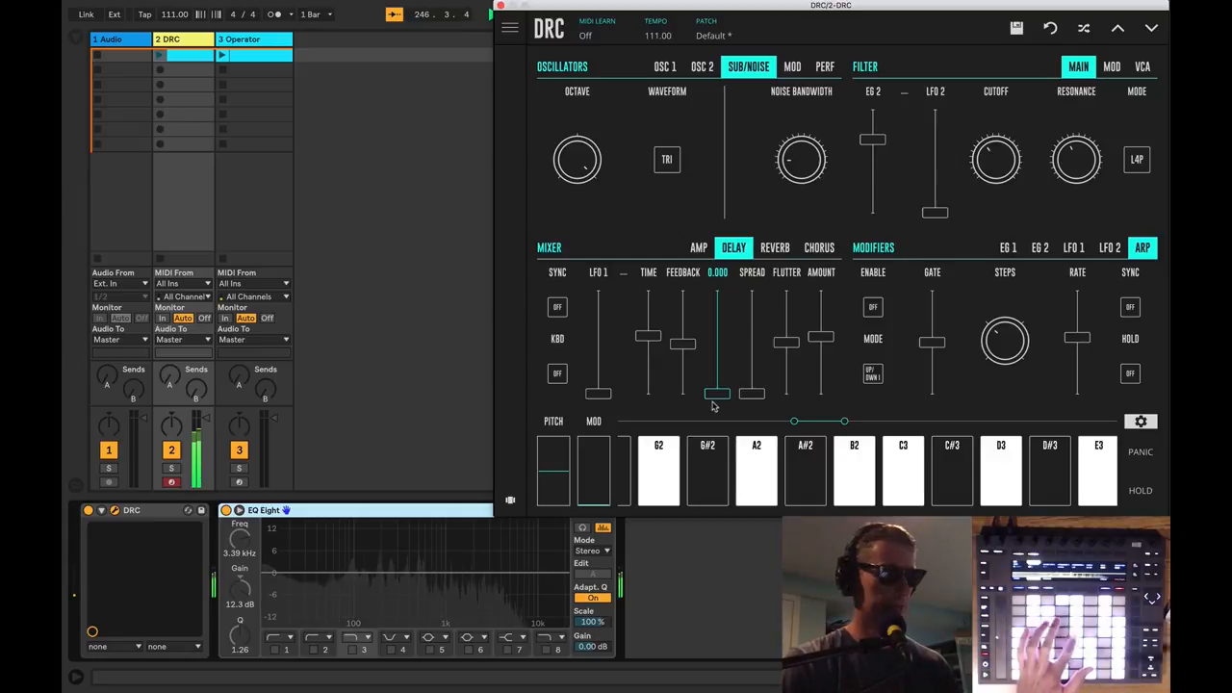
drag(716, 393, 716, 293)
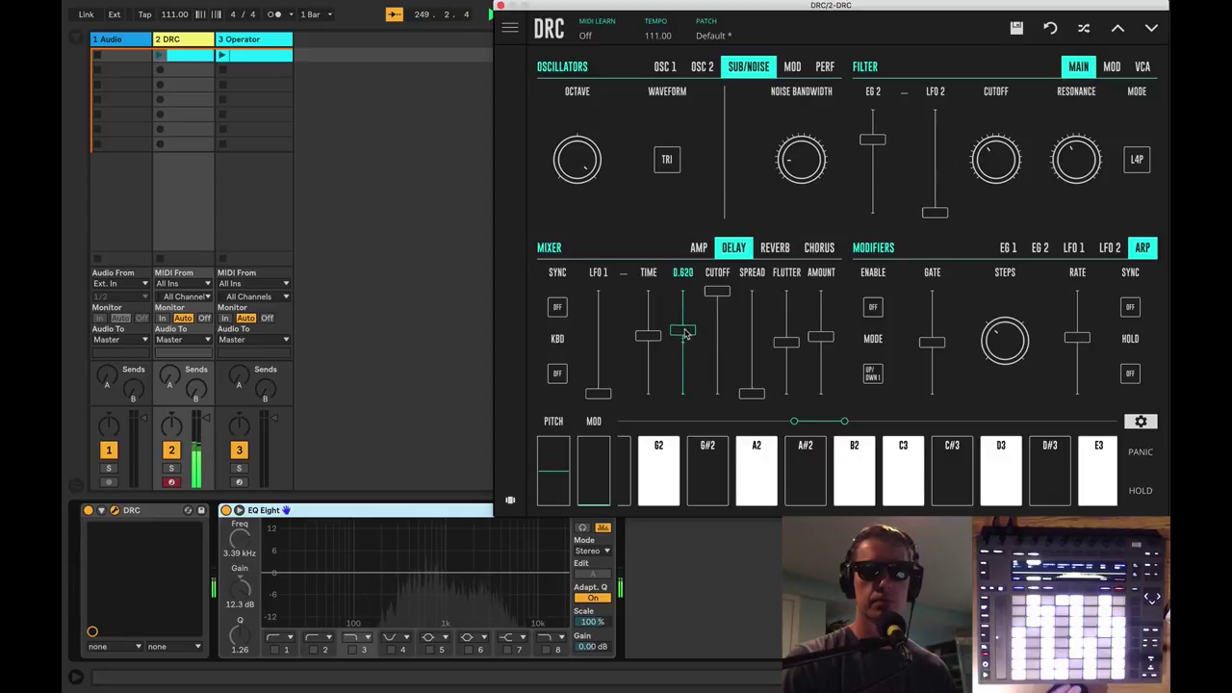
drag(646, 335, 647, 354)
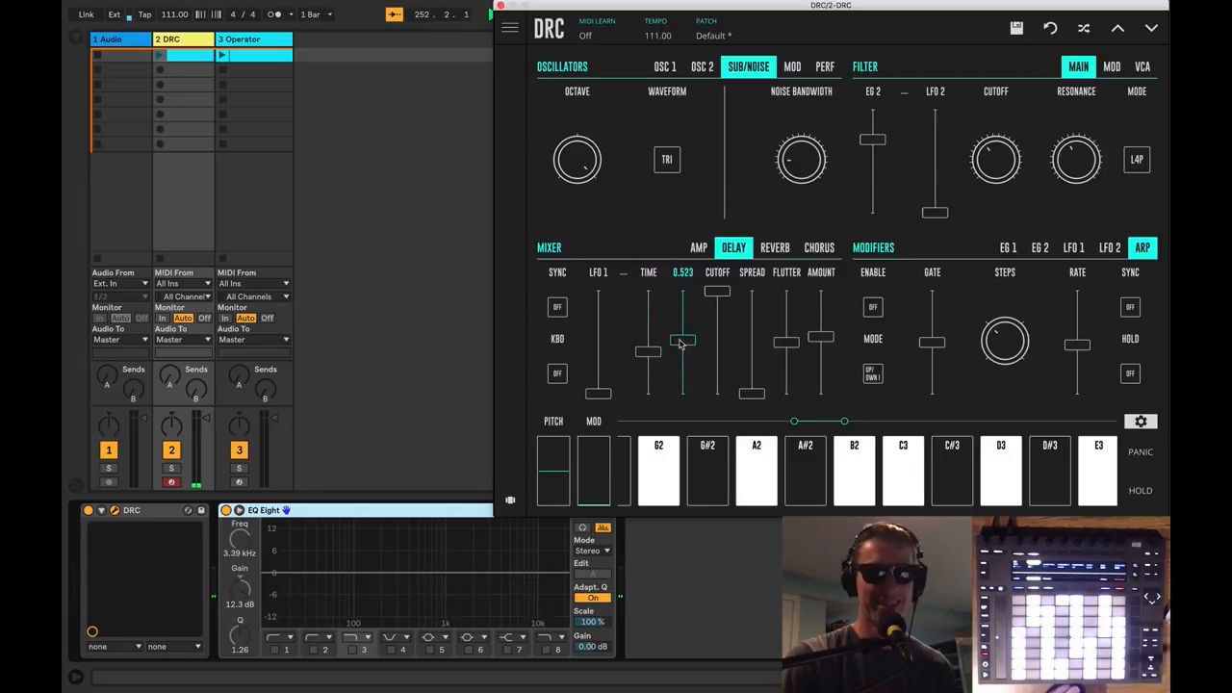
Lower the delay feedback and widen the stereo spread to about 0.570
drag(682, 343, 716, 349)
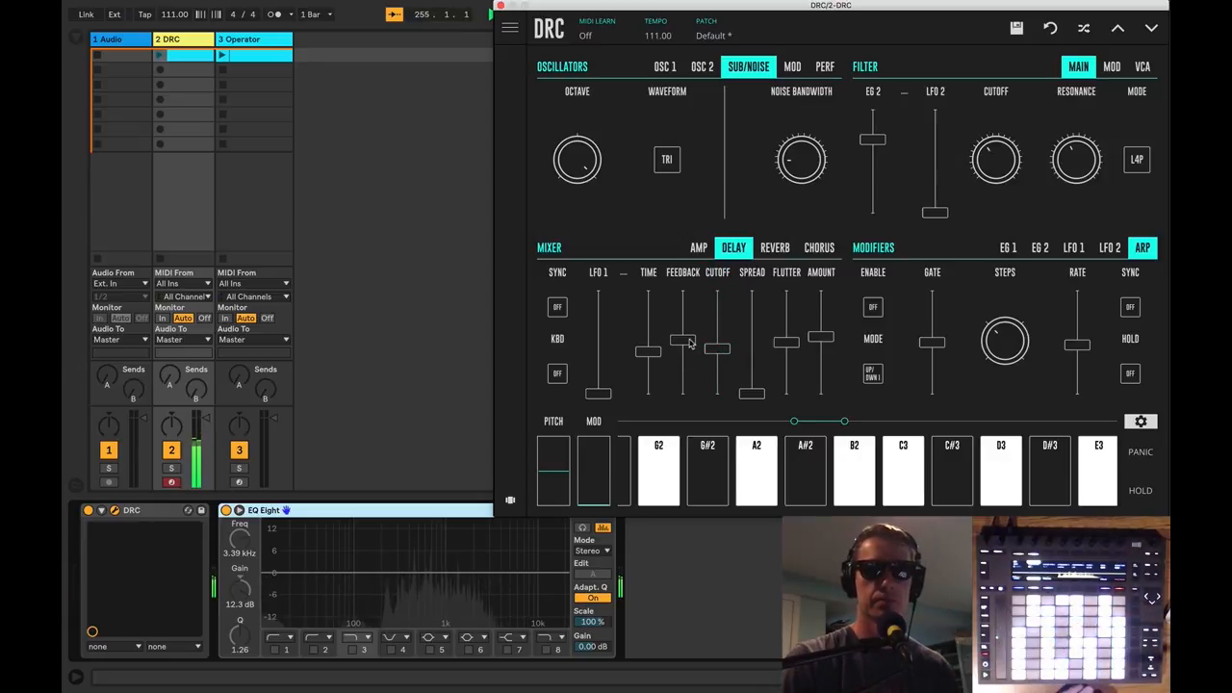
drag(683, 342, 683, 373)
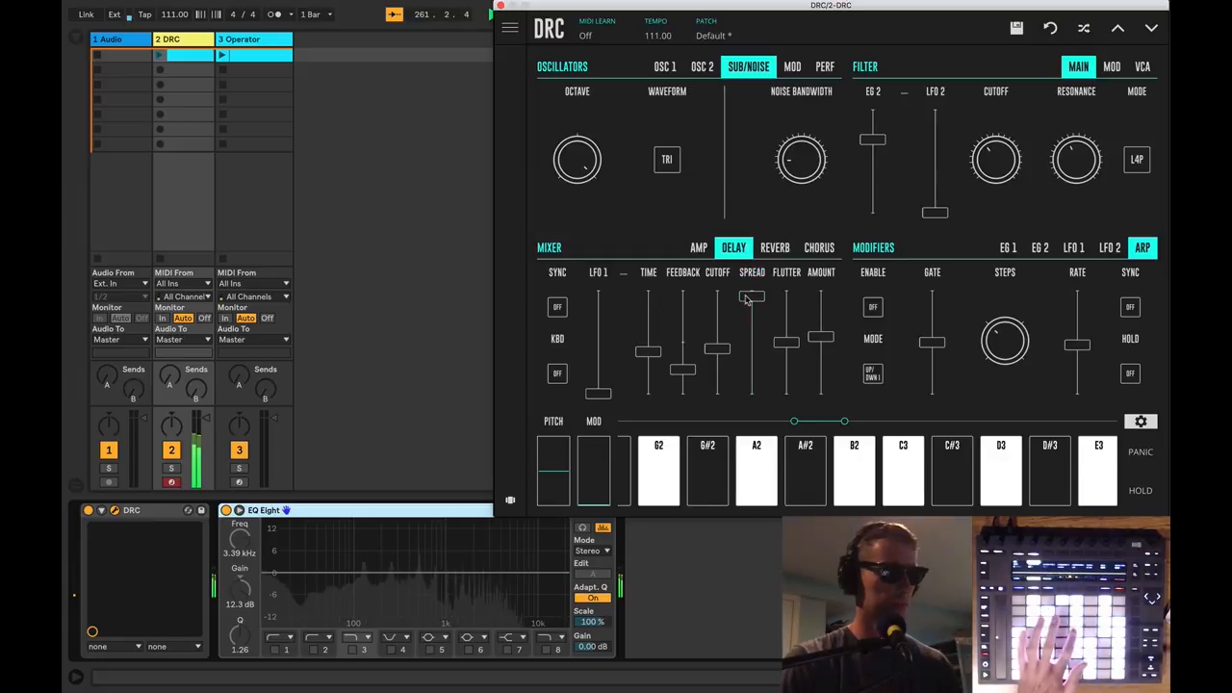
drag(785, 356, 785, 312)
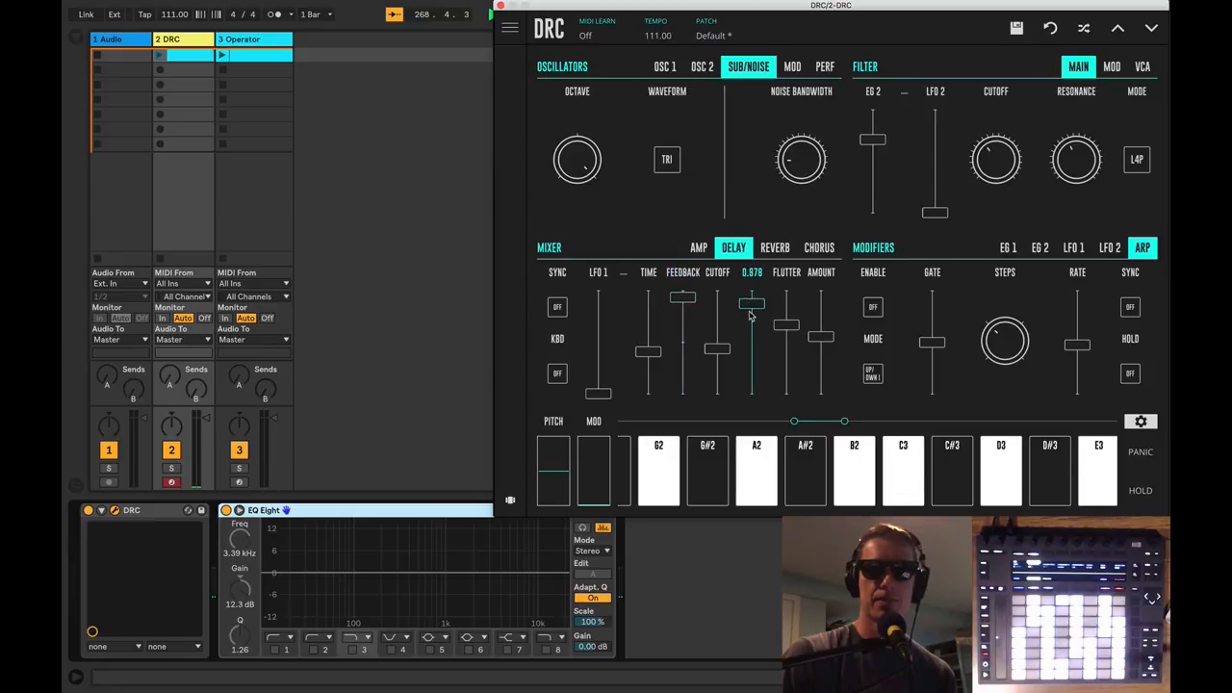
Raise the delay feedback with a shorter time, then reach for the Audio track's input source list
drag(751, 304, 684, 304)
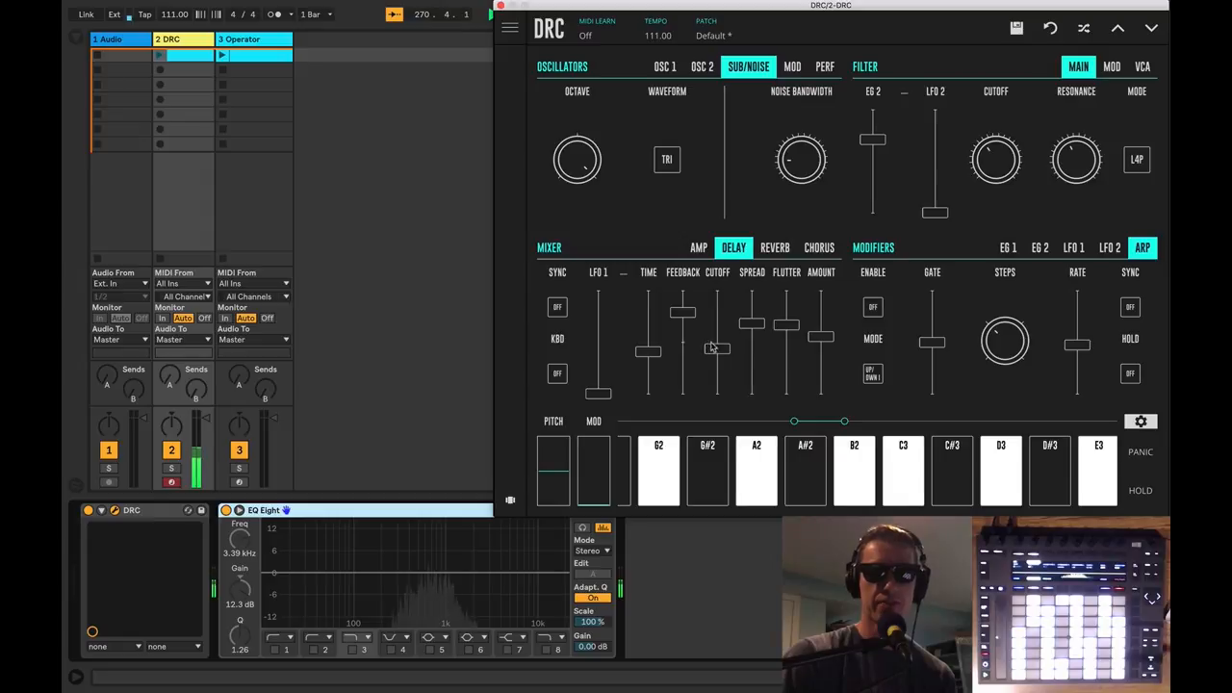
drag(683, 346, 683, 315)
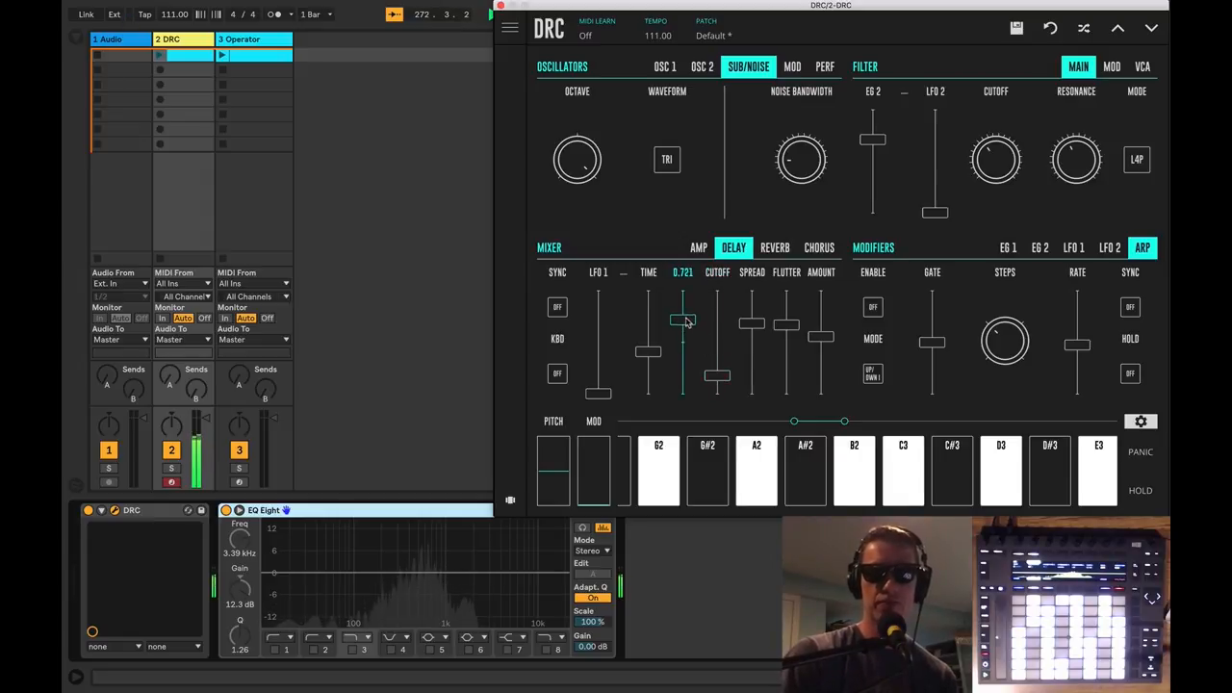
drag(683, 324, 647, 355)
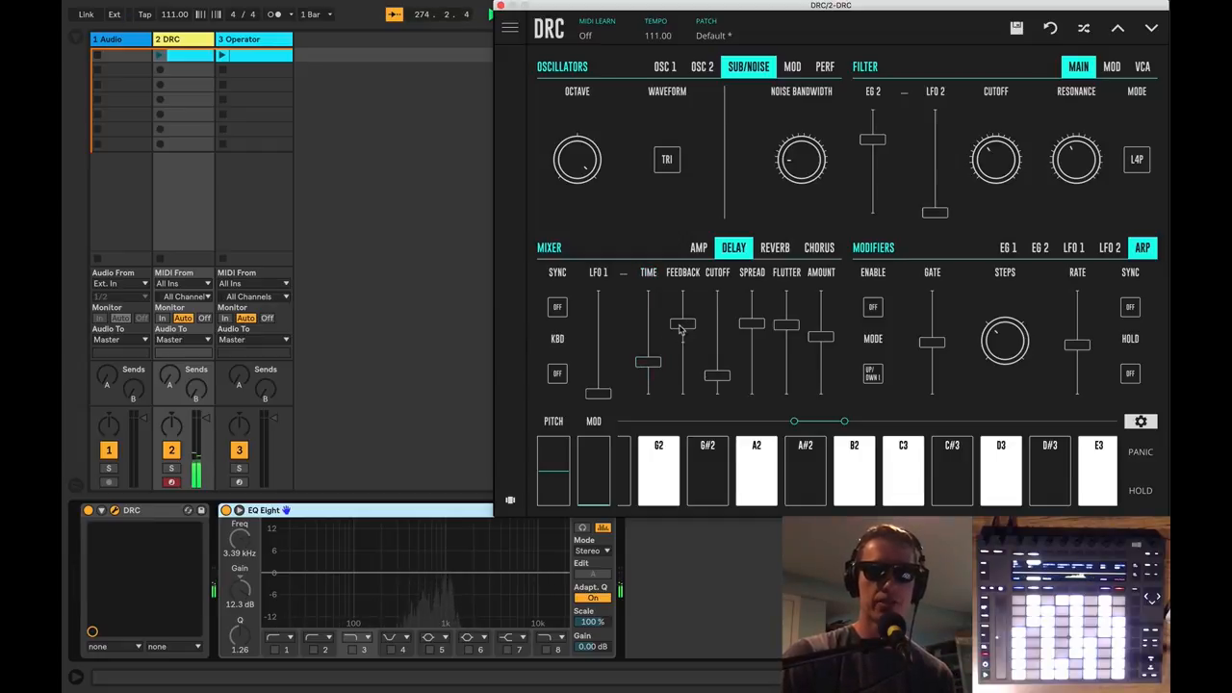
drag(647, 327, 647, 362)
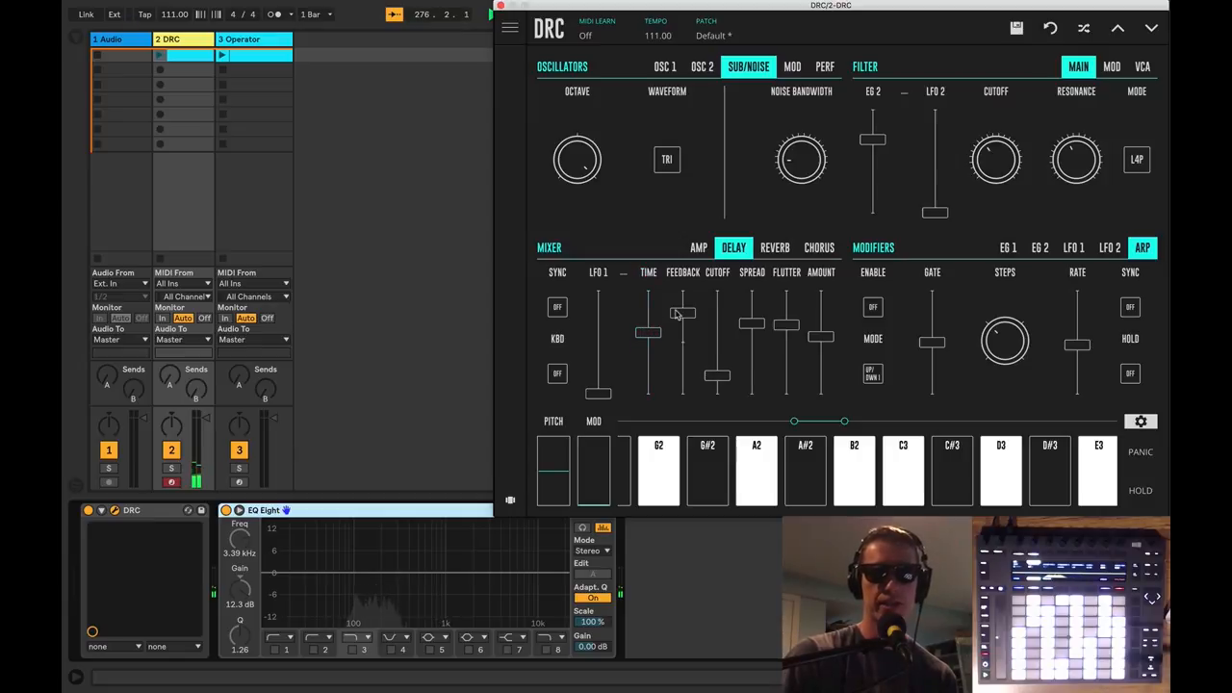
drag(647, 335, 647, 366)
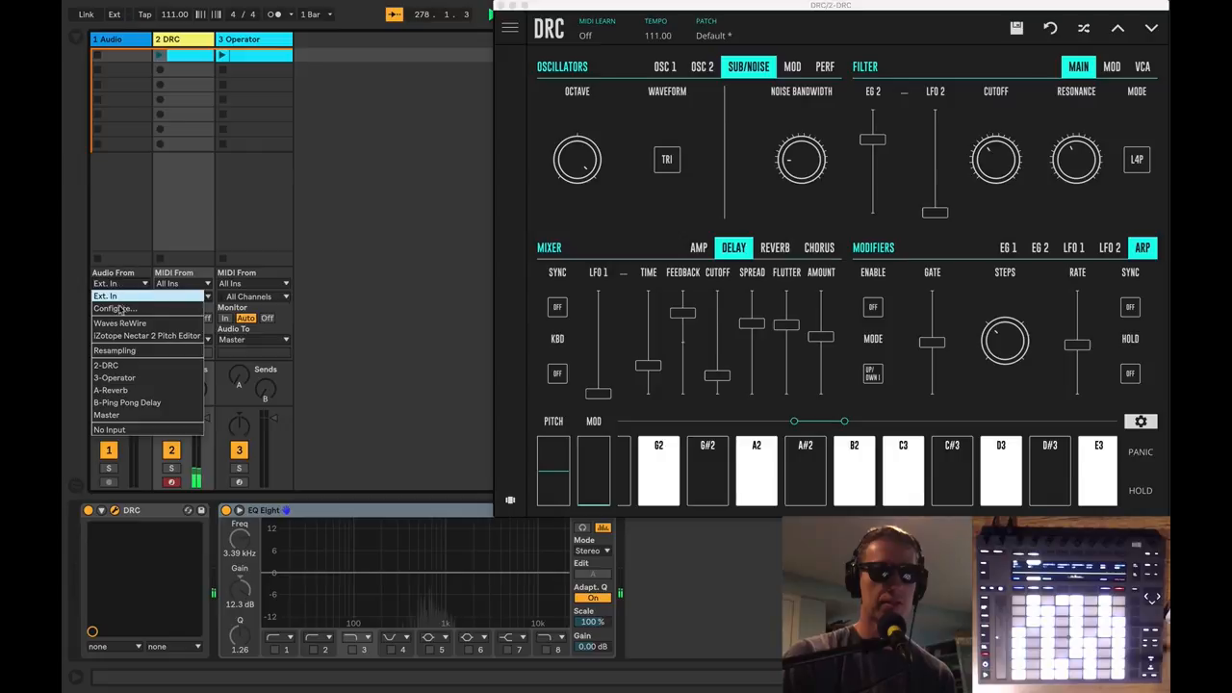
Set Audio From to Resampling and ride the delay feedback from nearly zero up to very high
click(113, 350)
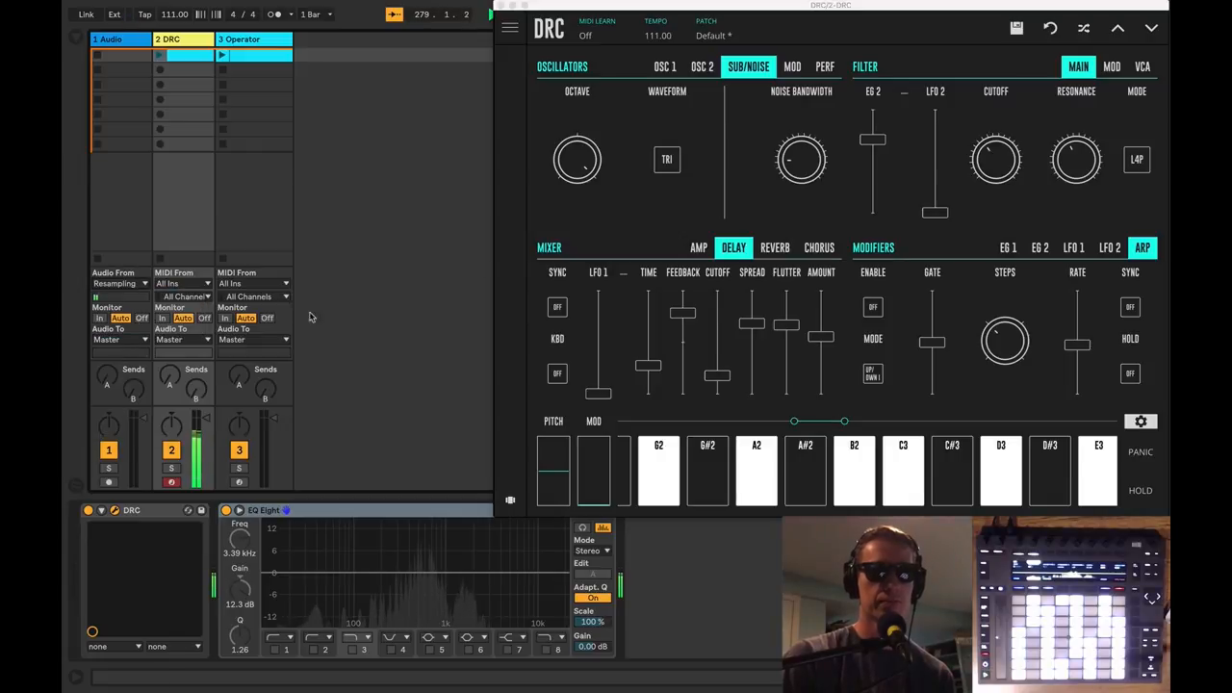
drag(683, 312, 684, 340)
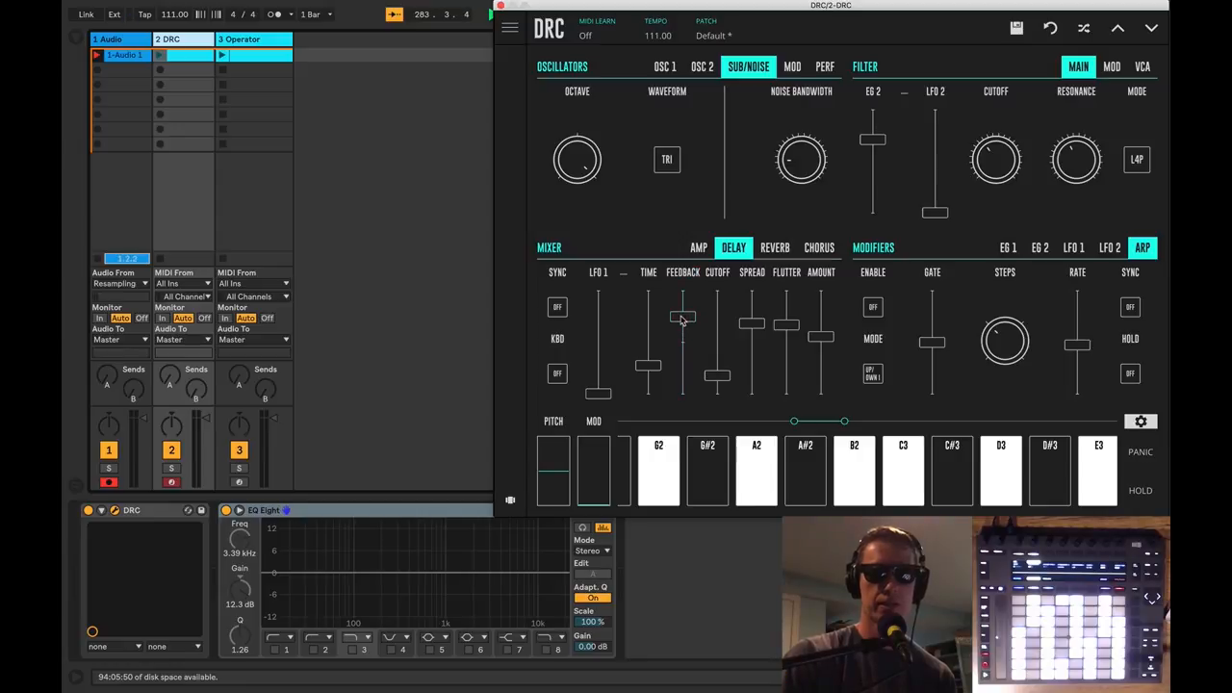
drag(647, 318, 647, 350)
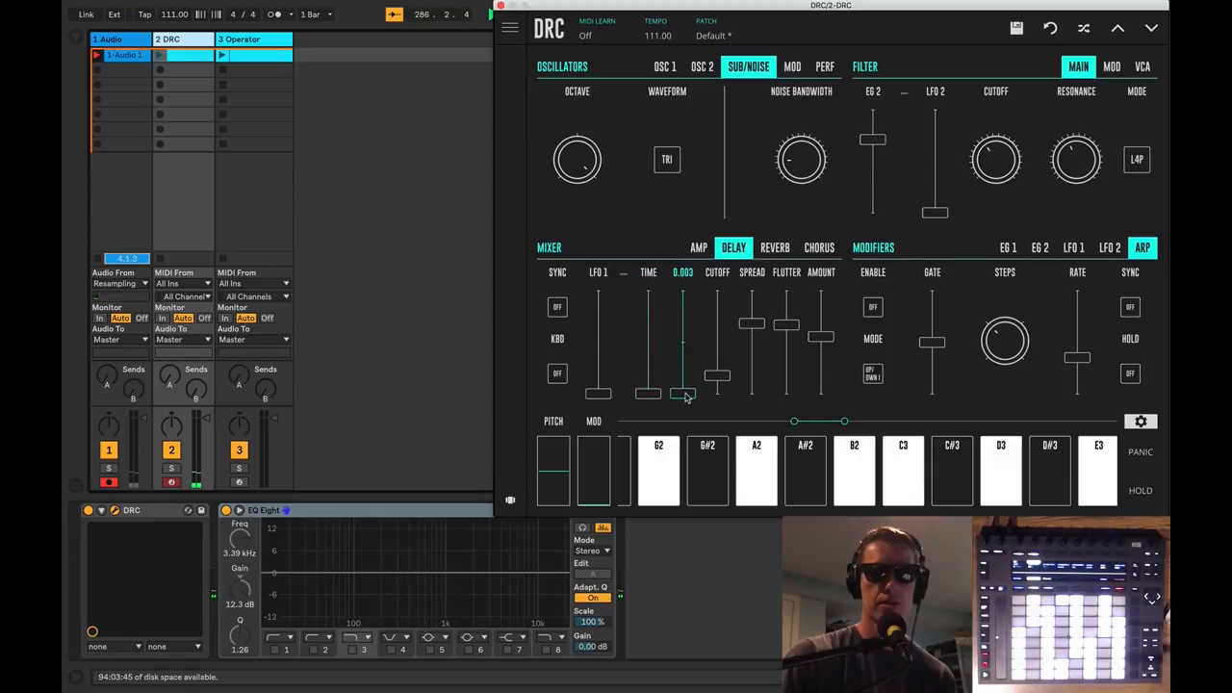
drag(683, 394, 684, 308)
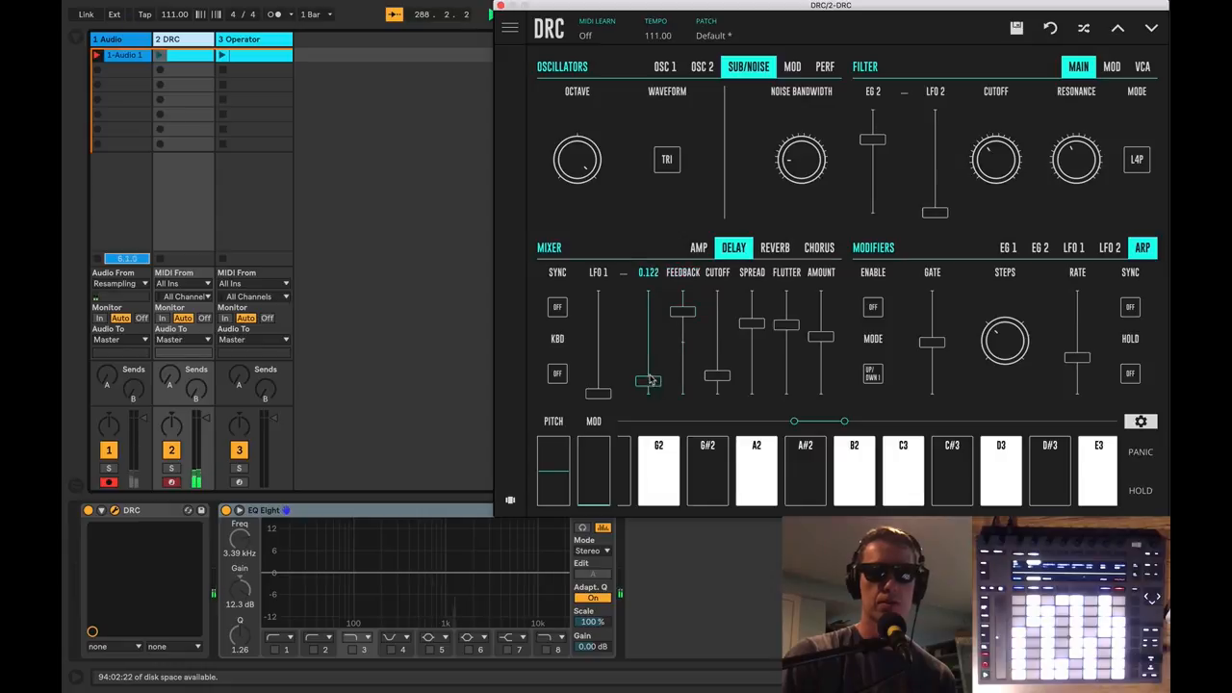
drag(651, 381, 683, 312)
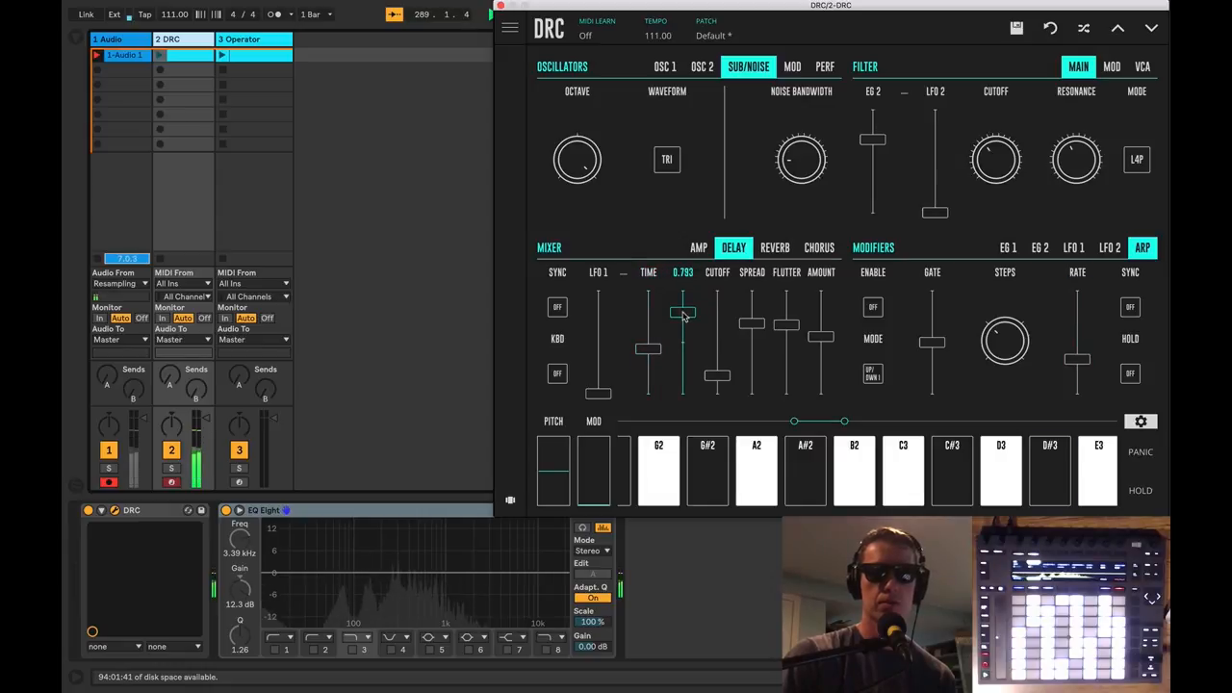
Sweep the delay time shorter and longer repeatedly while the resampled noise clip records
drag(684, 312, 647, 350)
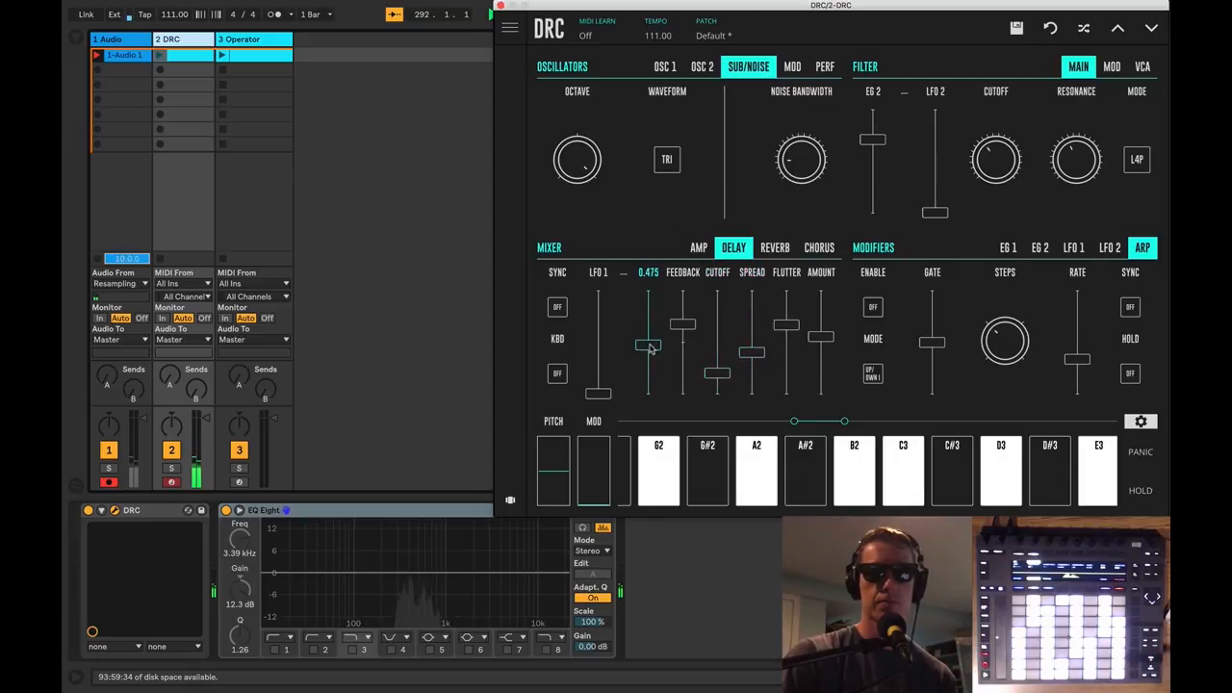
drag(647, 347, 683, 308)
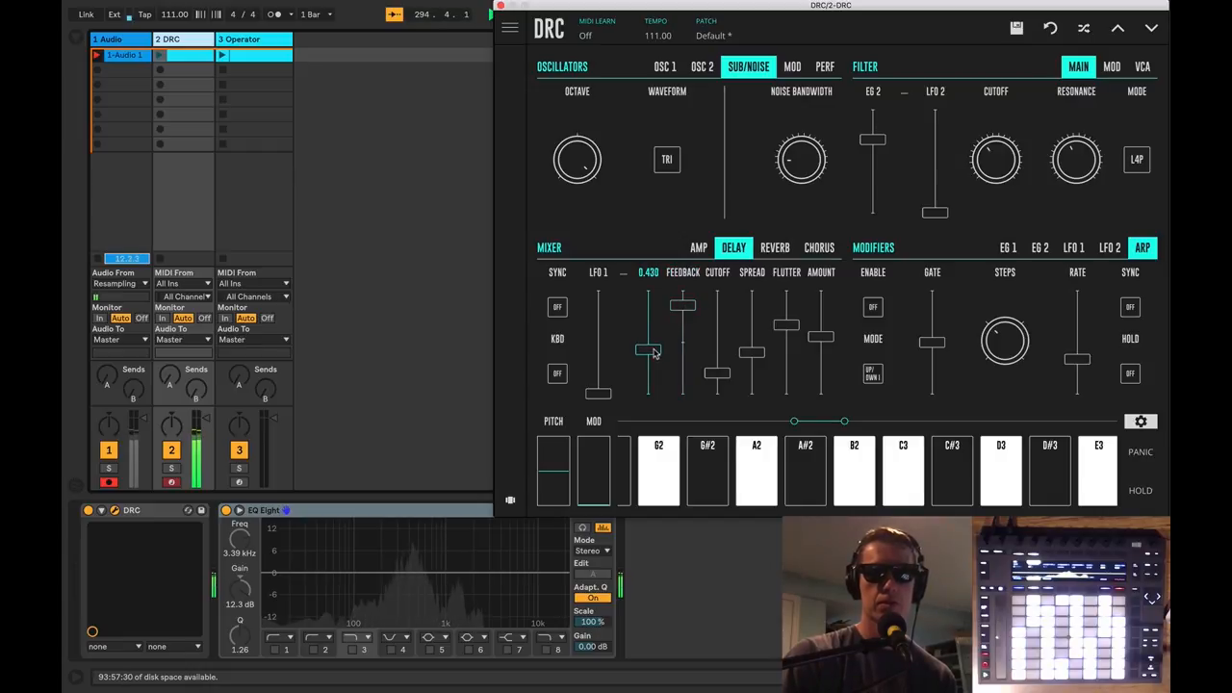
drag(647, 350, 647, 375)
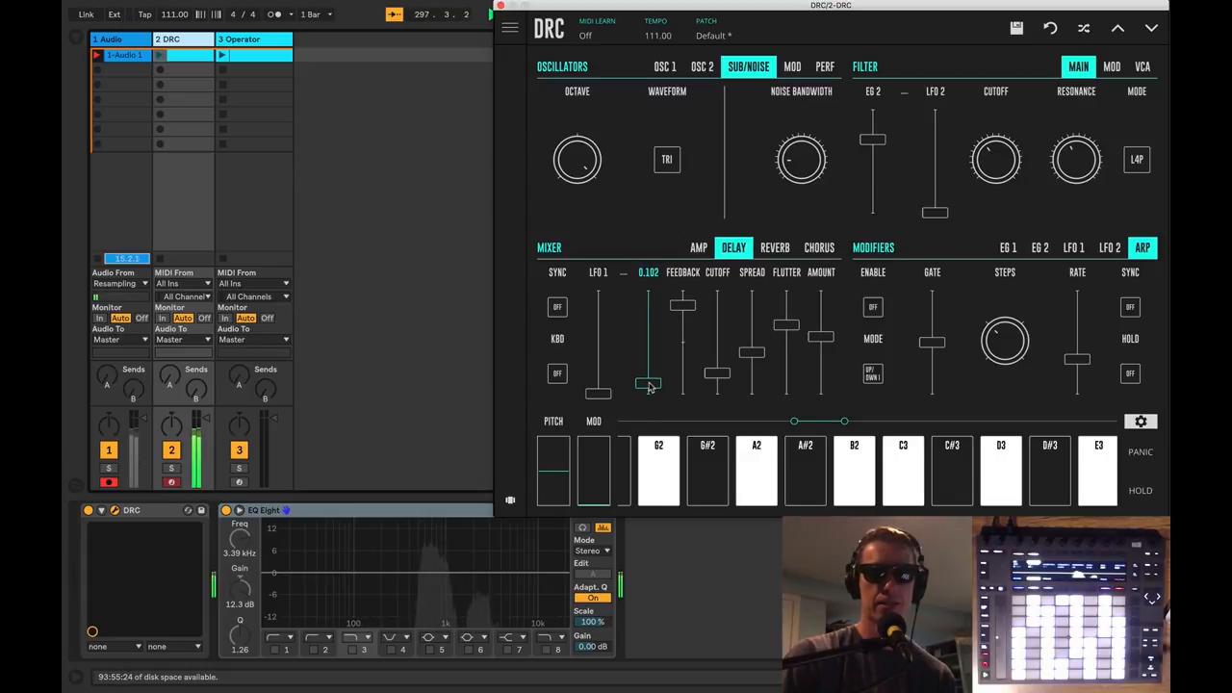
drag(647, 385, 647, 366)
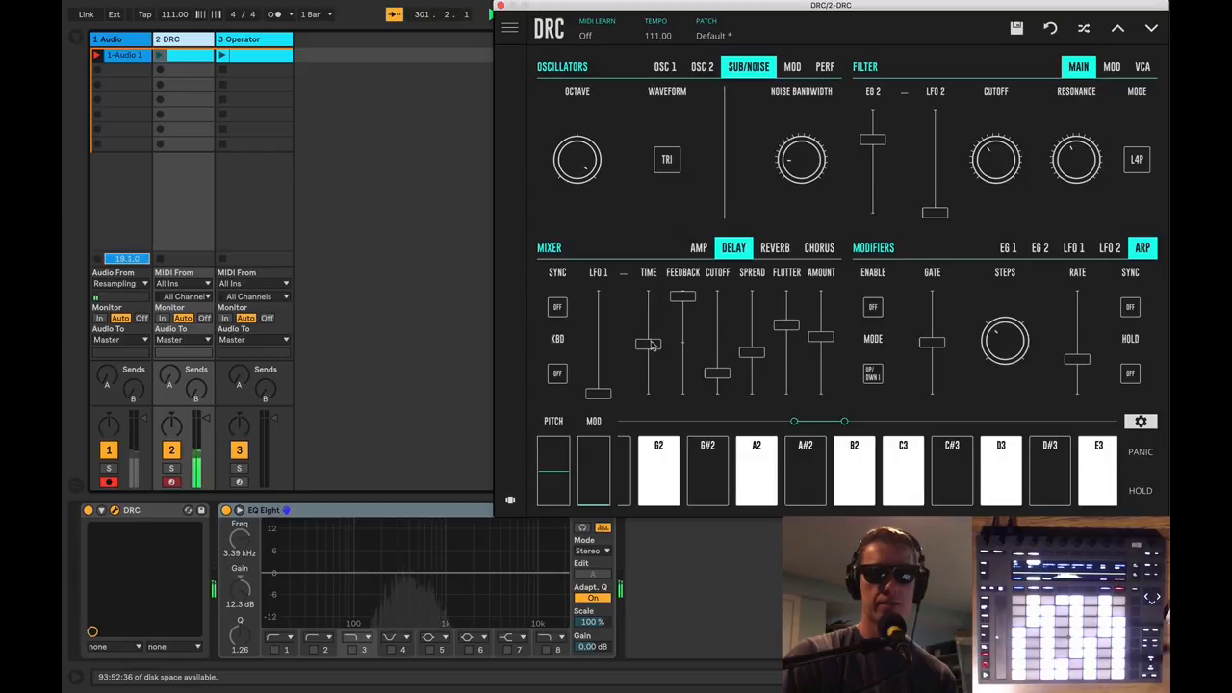
drag(647, 342, 647, 331)
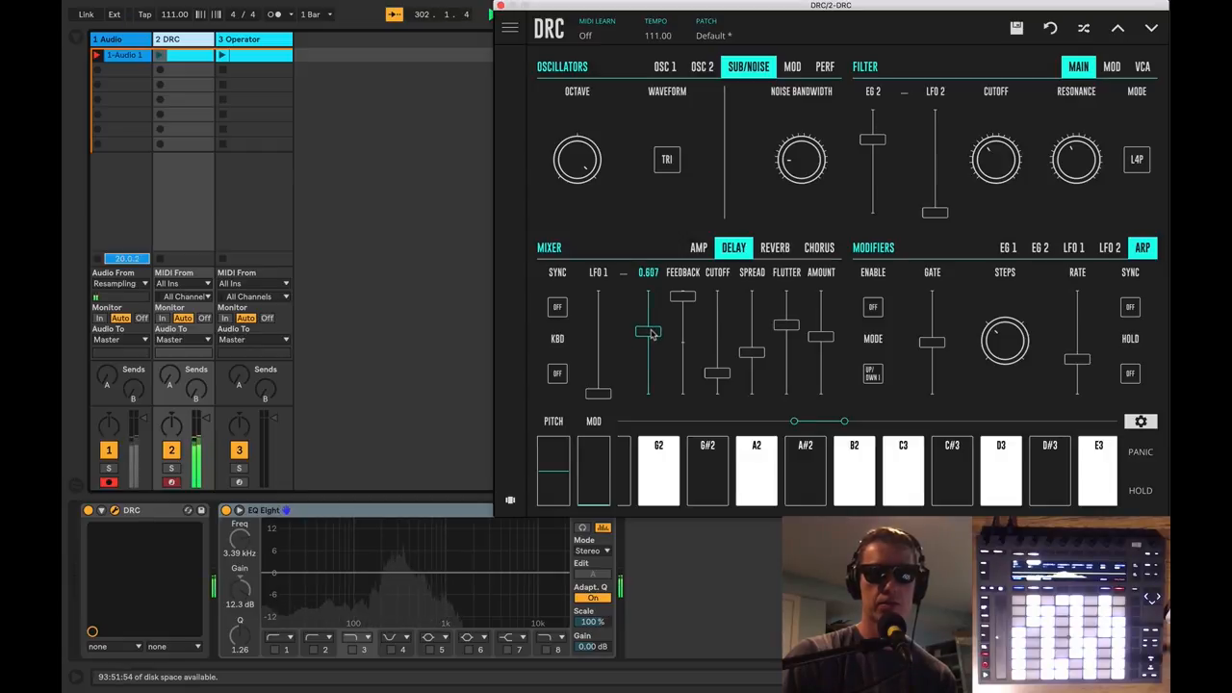
drag(647, 332, 647, 298)
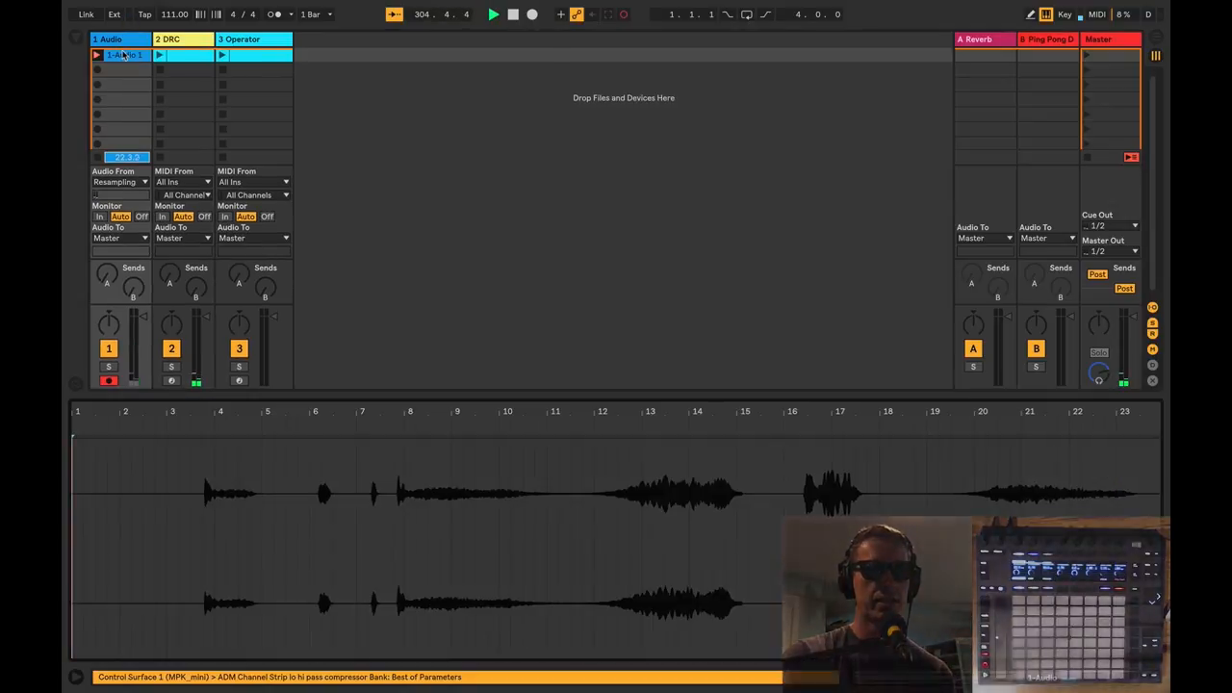
Reopen the DRC plugin window and show its enabled Chorus settings
click(96, 54)
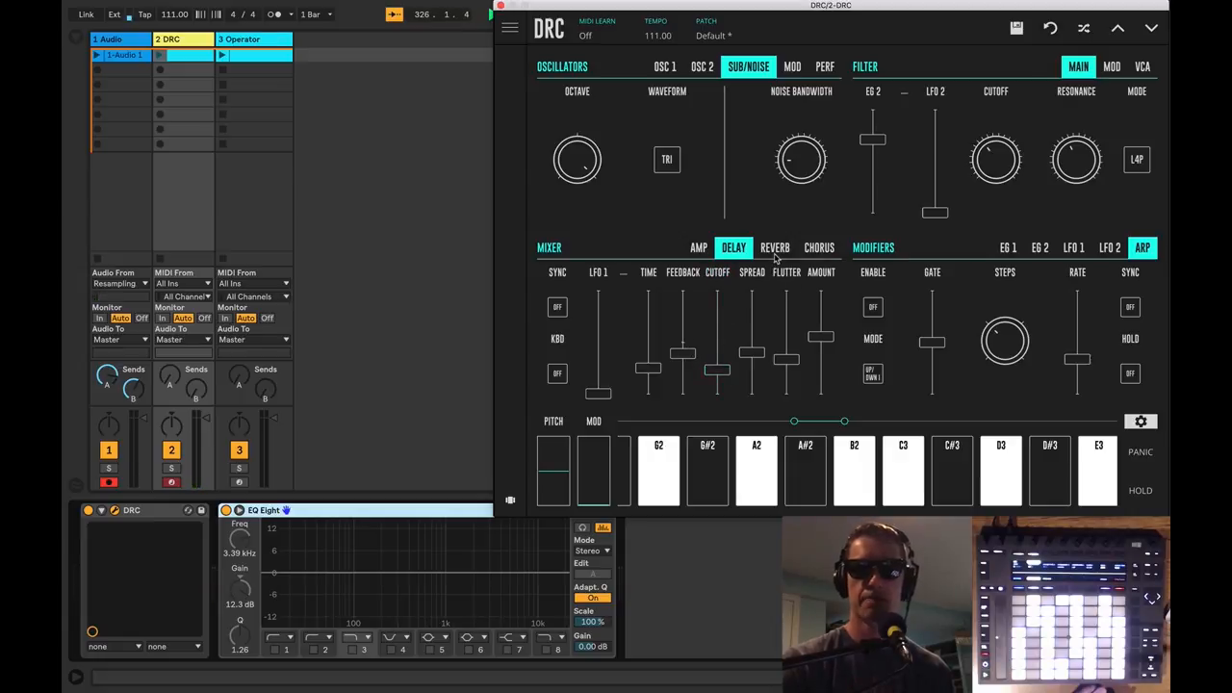
click(820, 246)
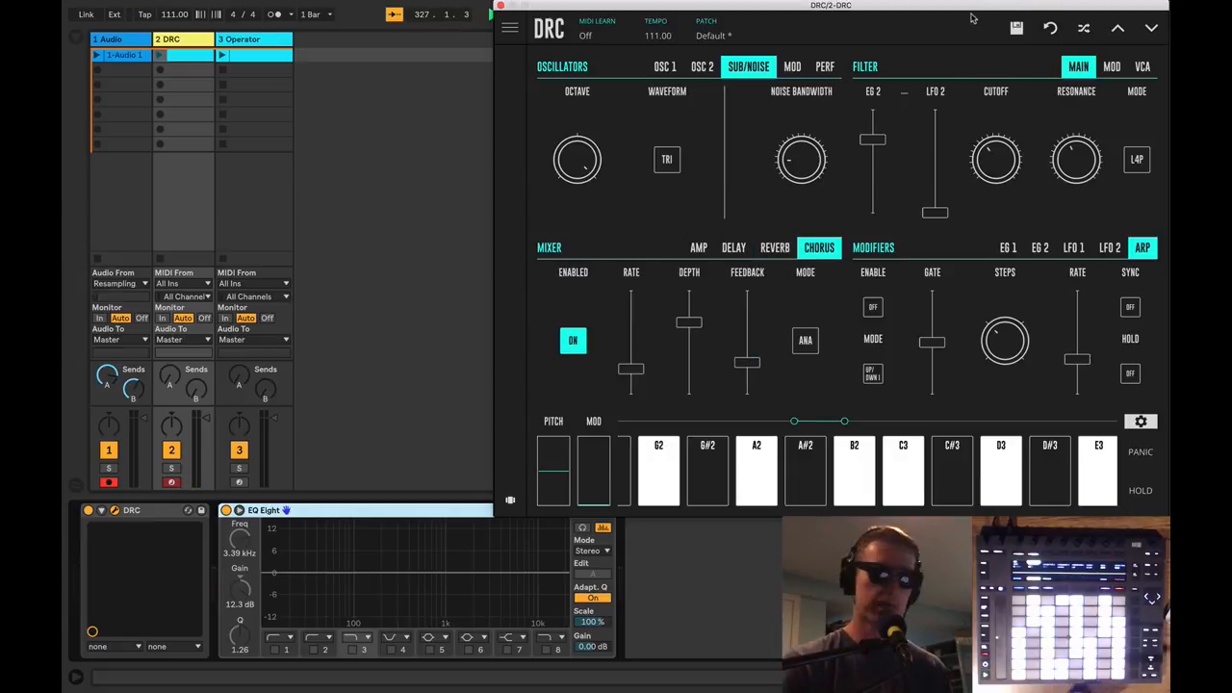